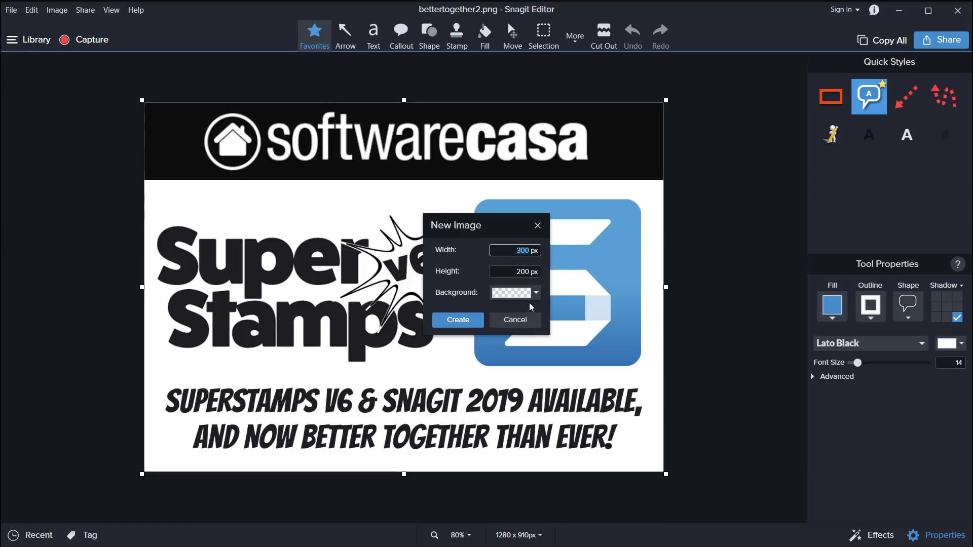
mouse_move(546, 259)
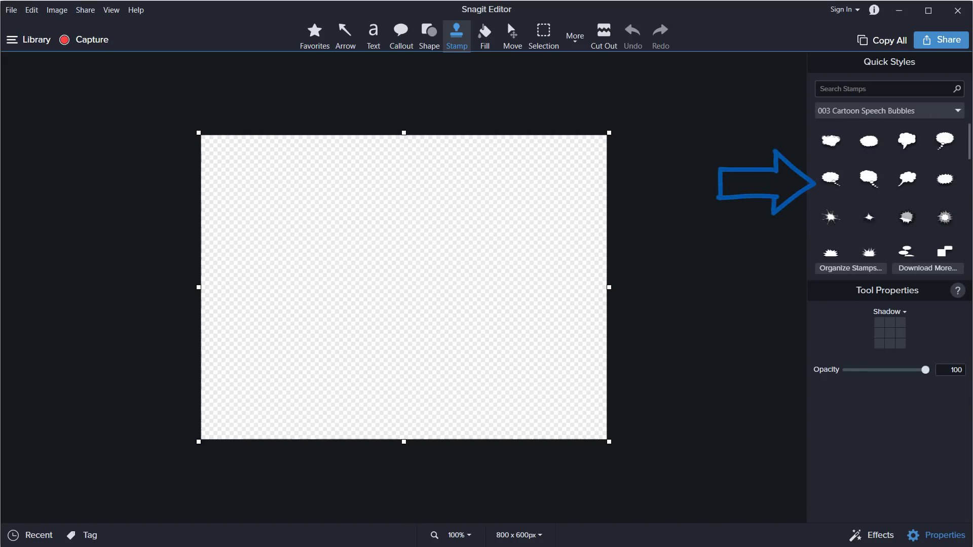
Step: Browse stamp categories 032, 052, 062, 102 and 199, then dismiss the installed-successfully message
left_click(888, 111)
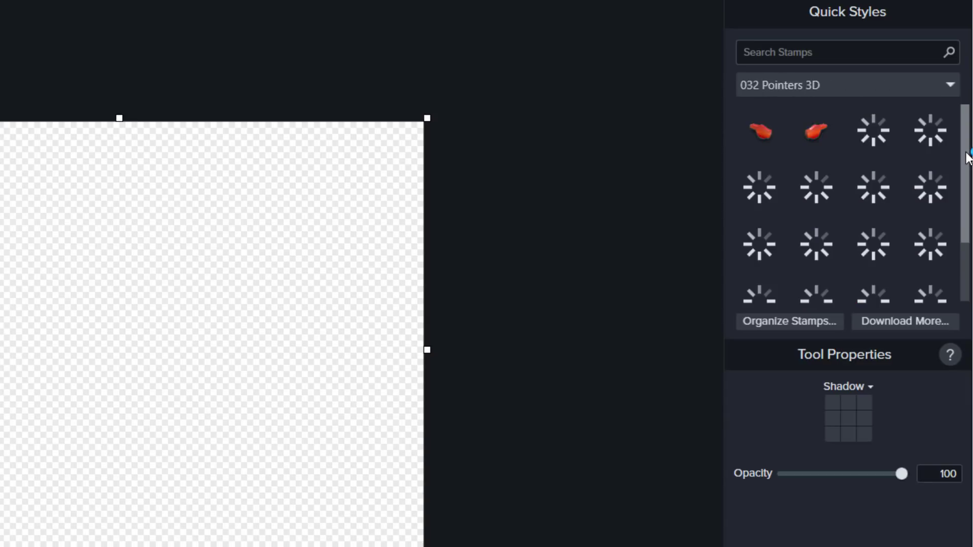
left_click(846, 85)
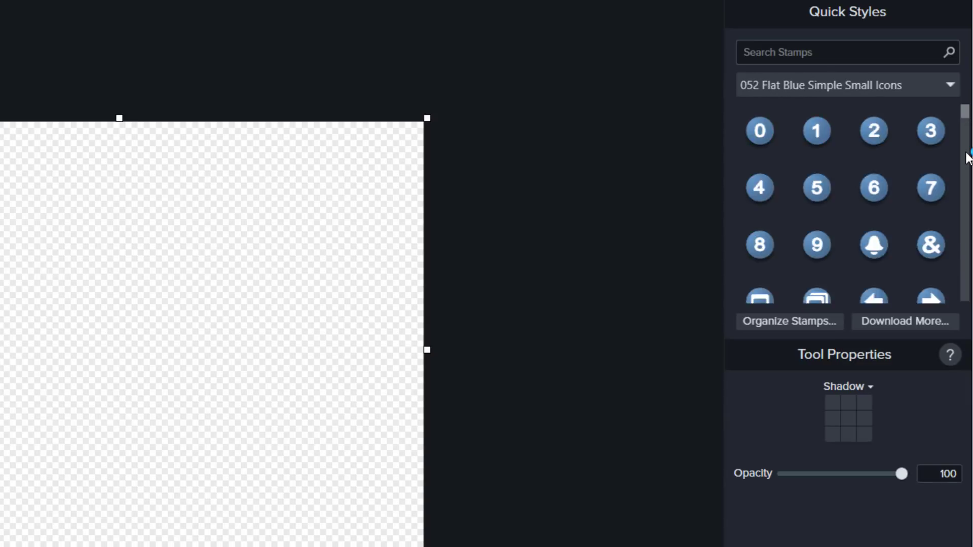
left_click(846, 85)
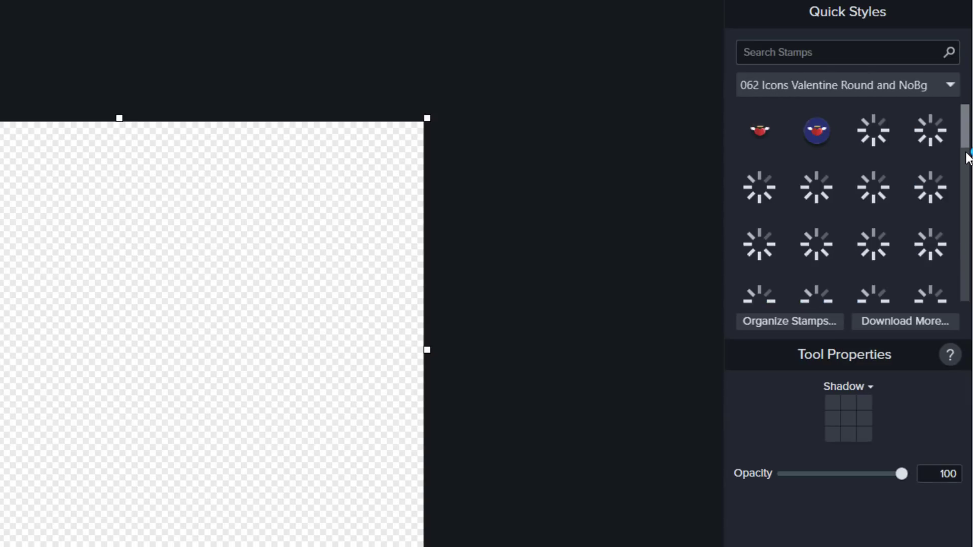
left_click(843, 85)
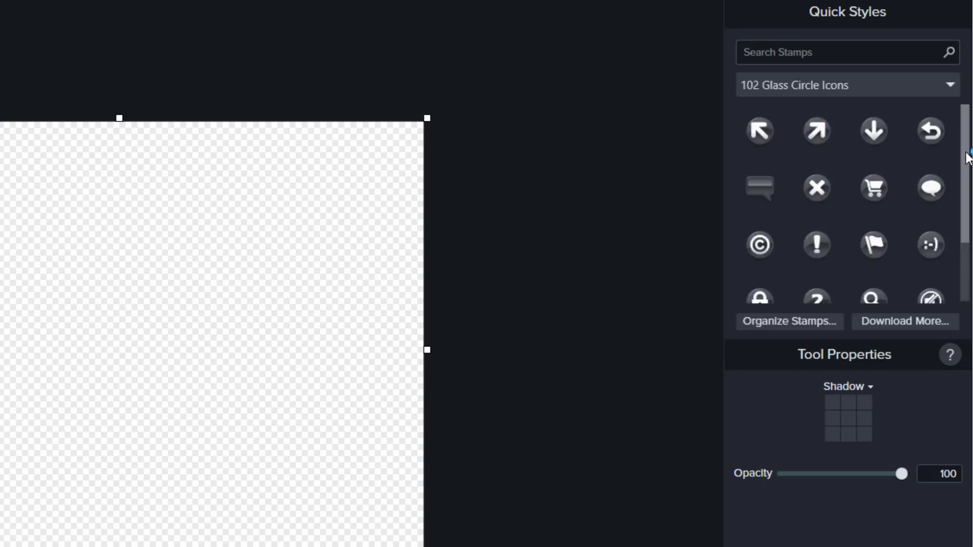
left_click(949, 86)
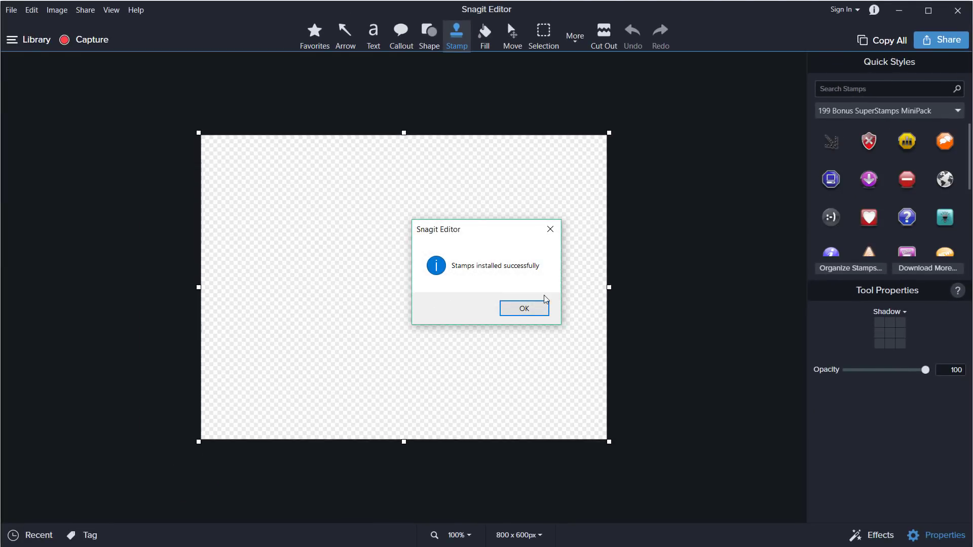
left_click(523, 308)
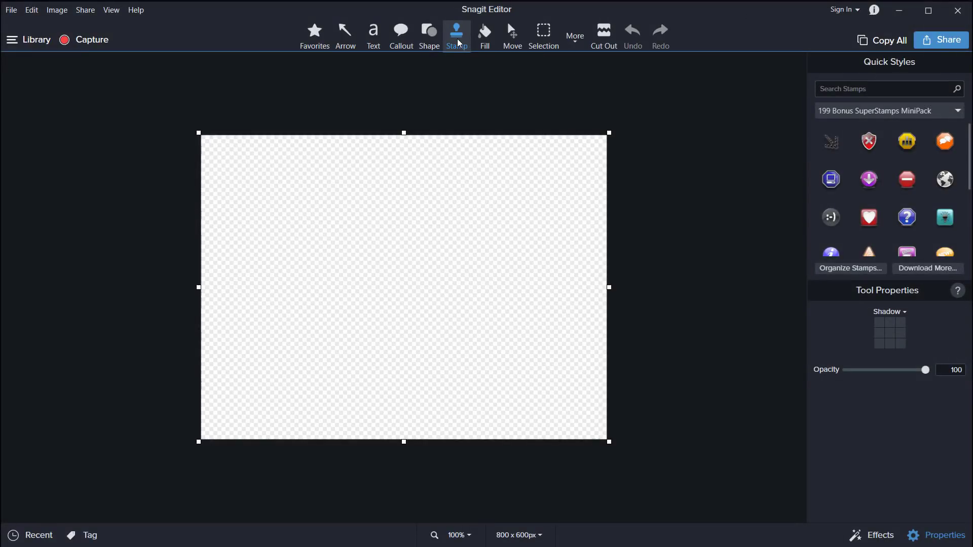
mouse_move(457, 34)
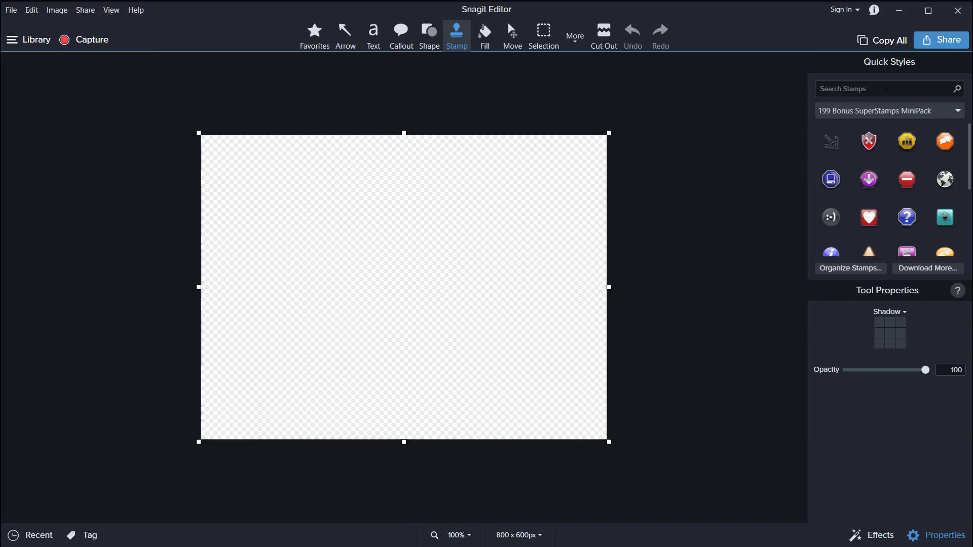
Step: Switch the stamp category to 001 ChocoBite Letters Numbers
left_click(957, 110)
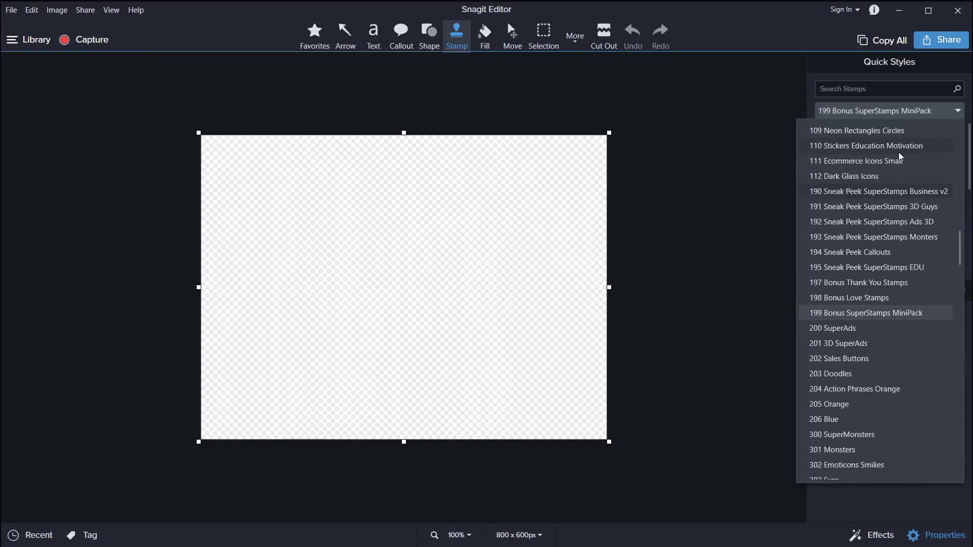
scroll("up", 3)
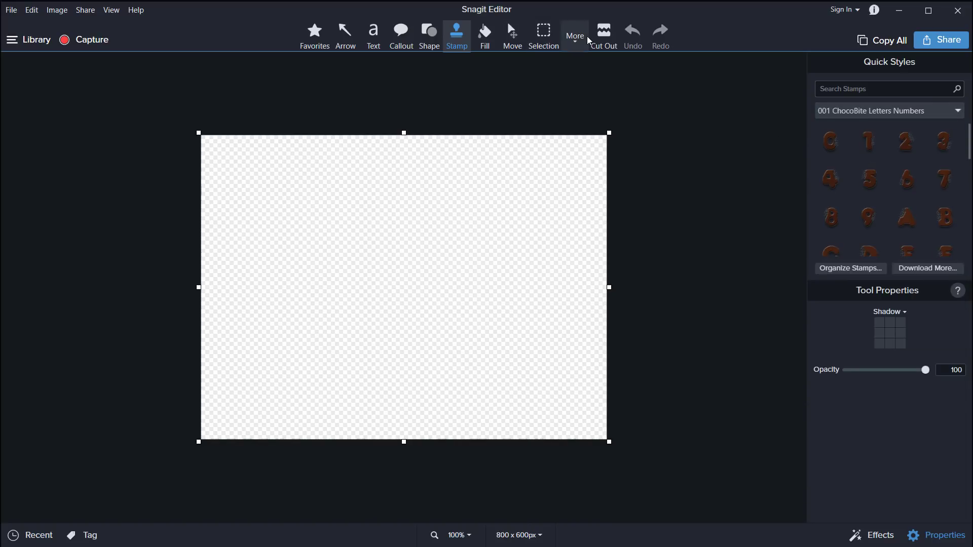
left_click(573, 35)
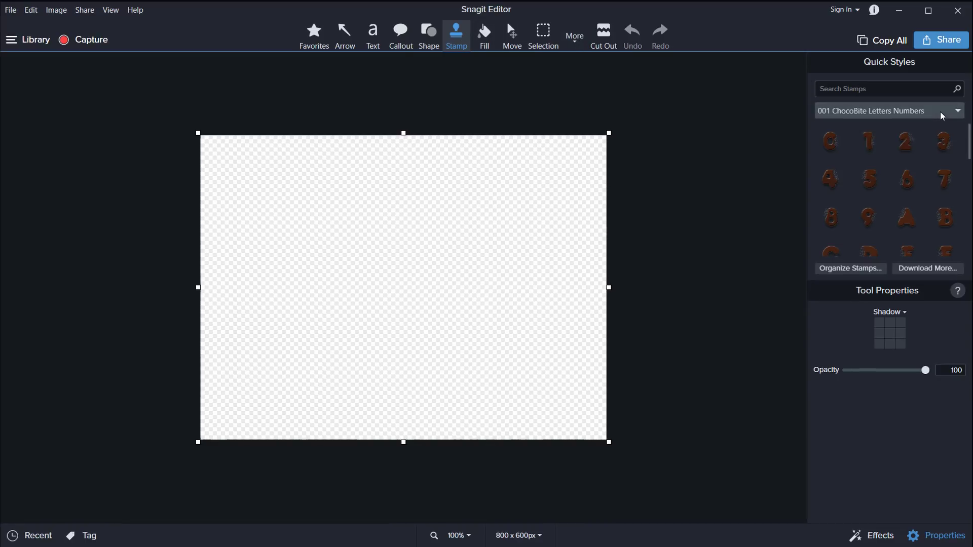
Step: Scroll through the full stamp category list to review all numbered categories
left_click(940, 110)
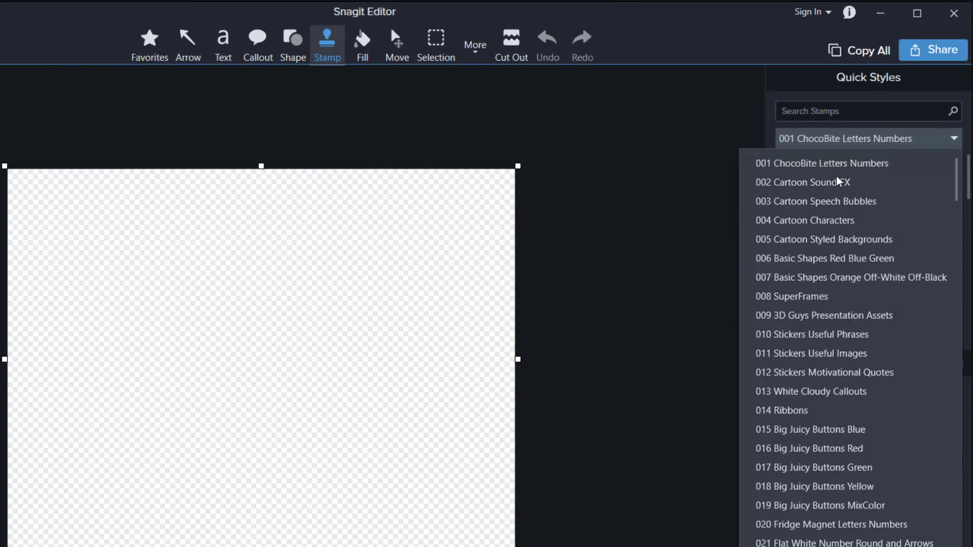
scroll("down", 3)
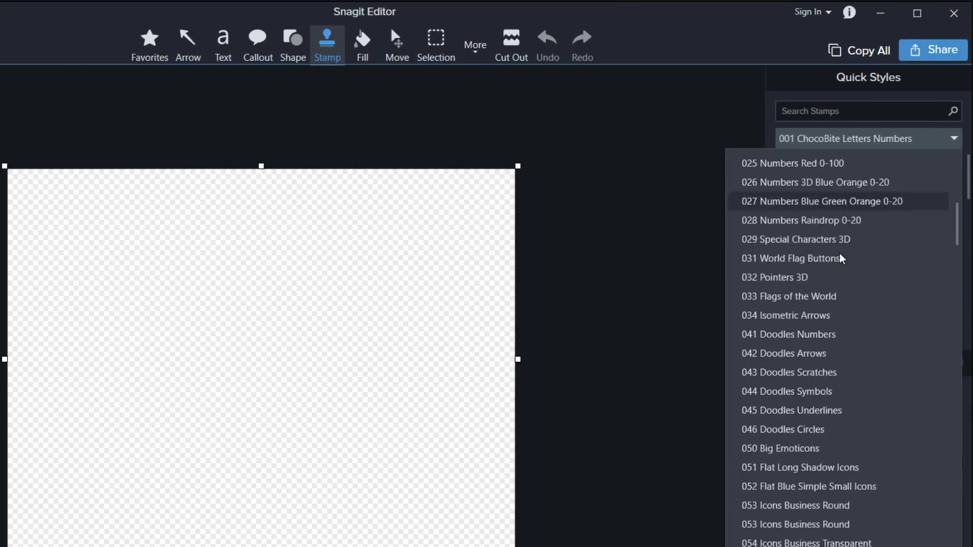
scroll("down", 3)
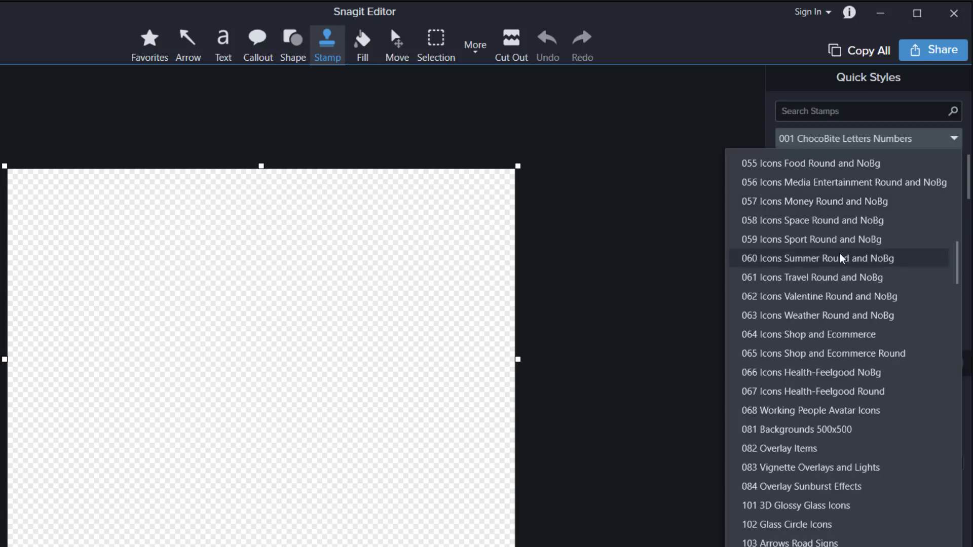
scroll("down", 3)
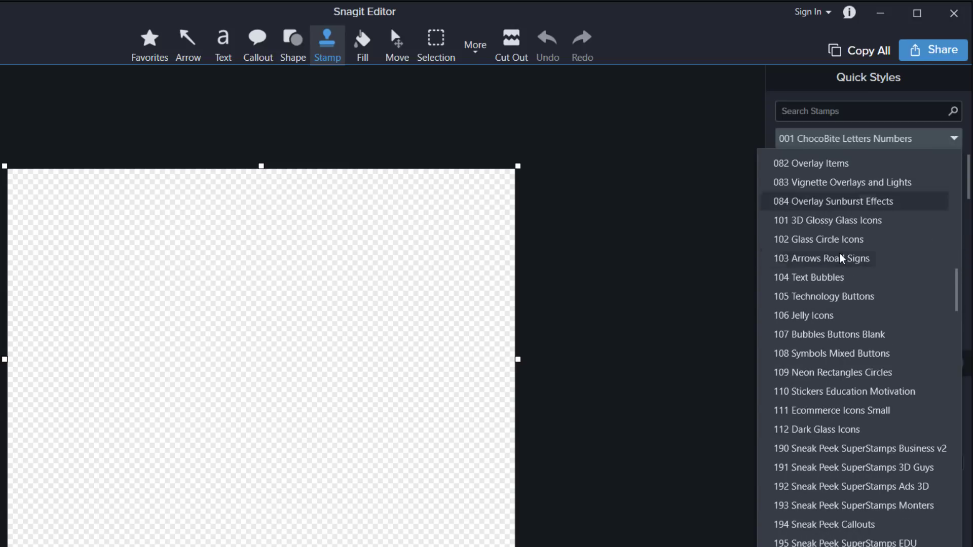
scroll("up", 3)
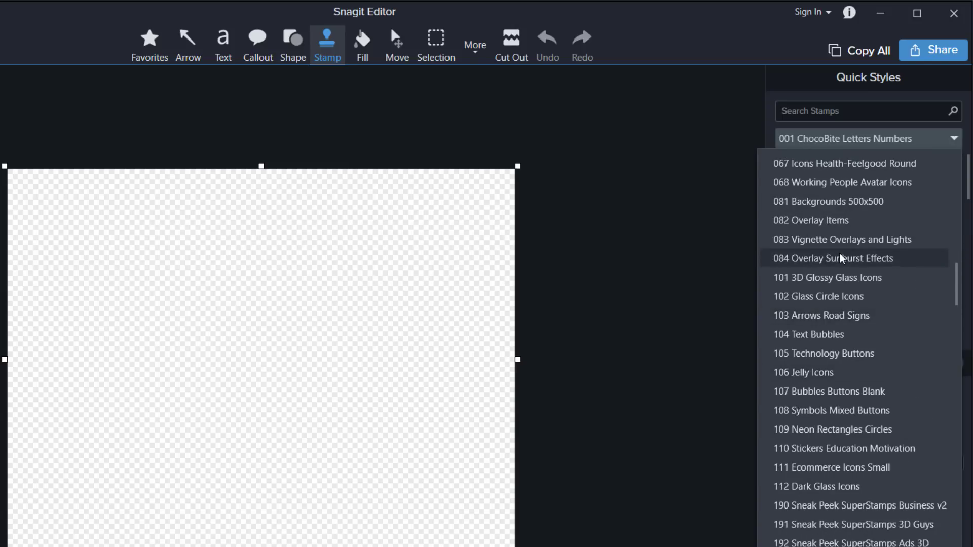
scroll("up", 3)
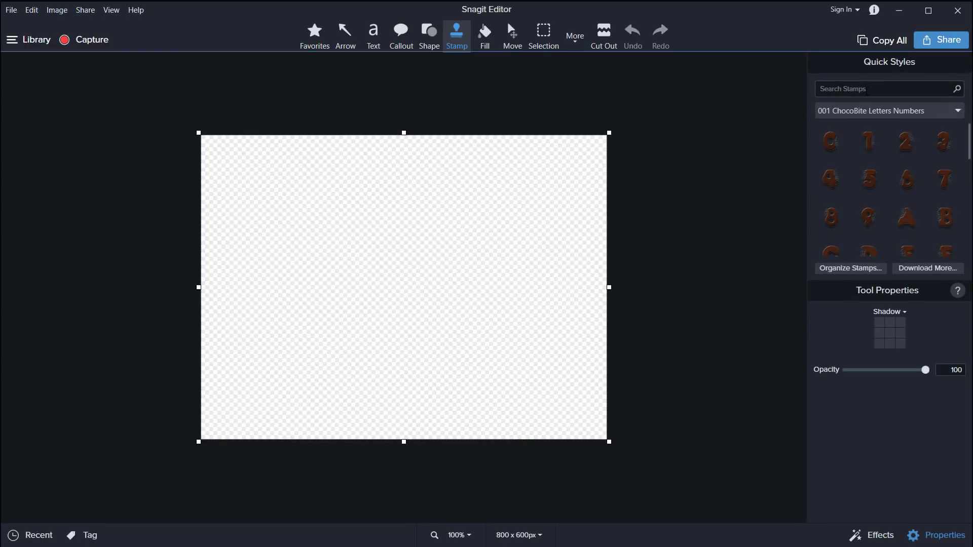
left_click(887, 89)
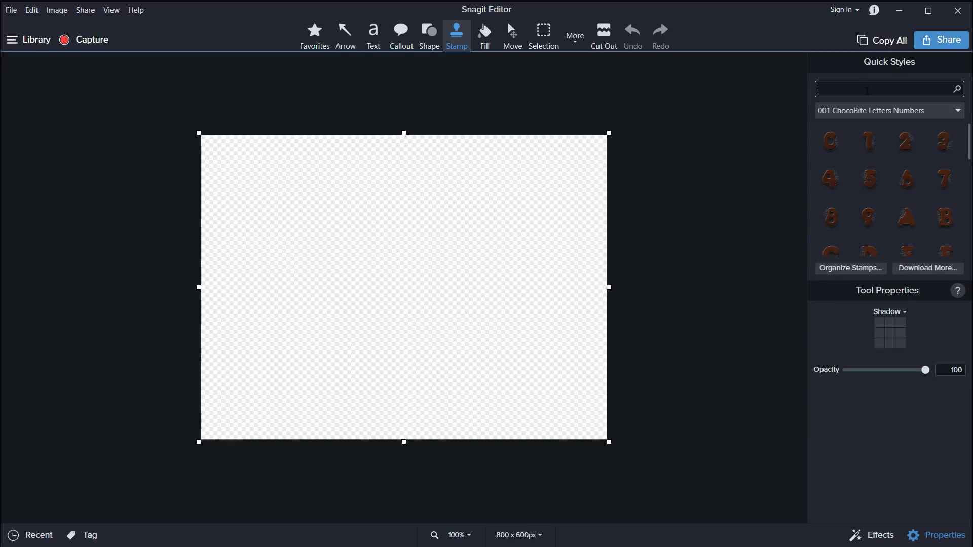
mouse_move(819, 99)
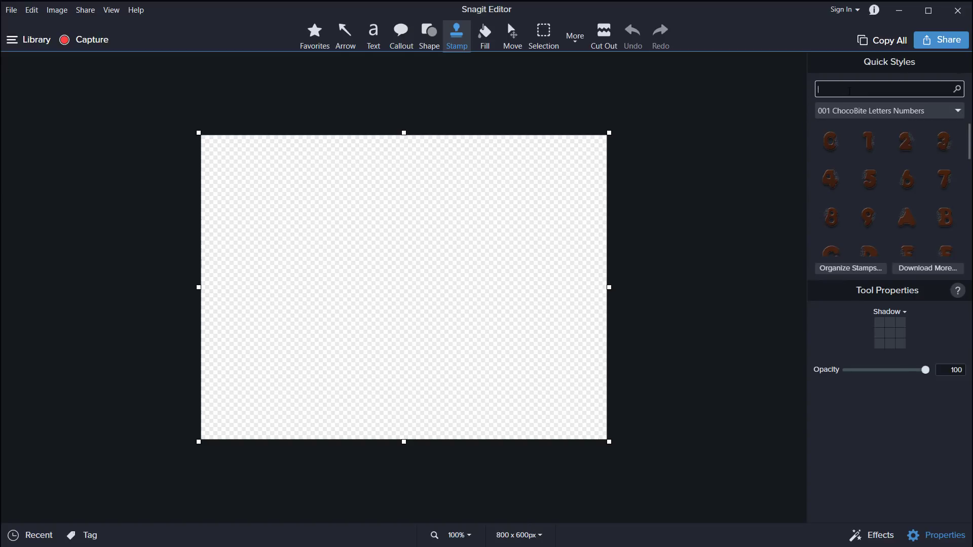
type("avt")
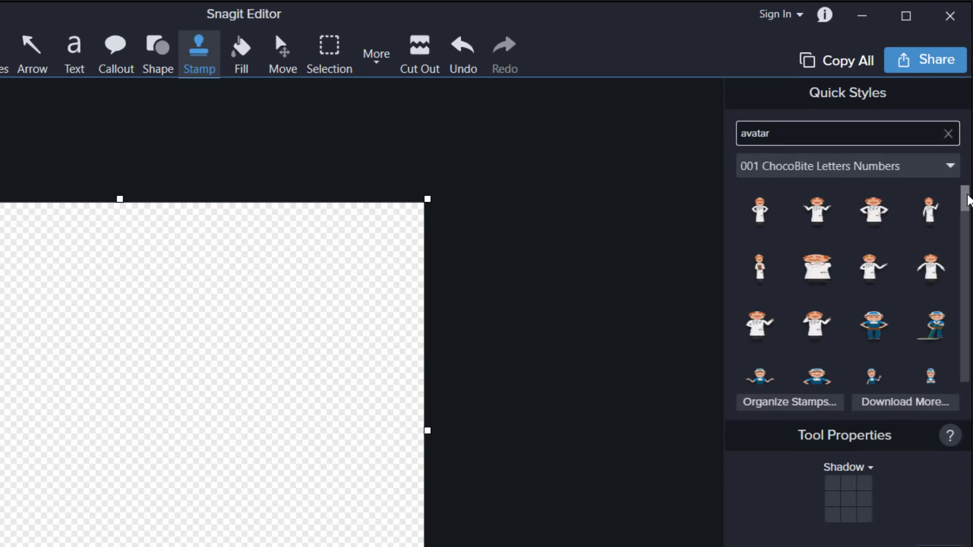
scroll("down", 3)
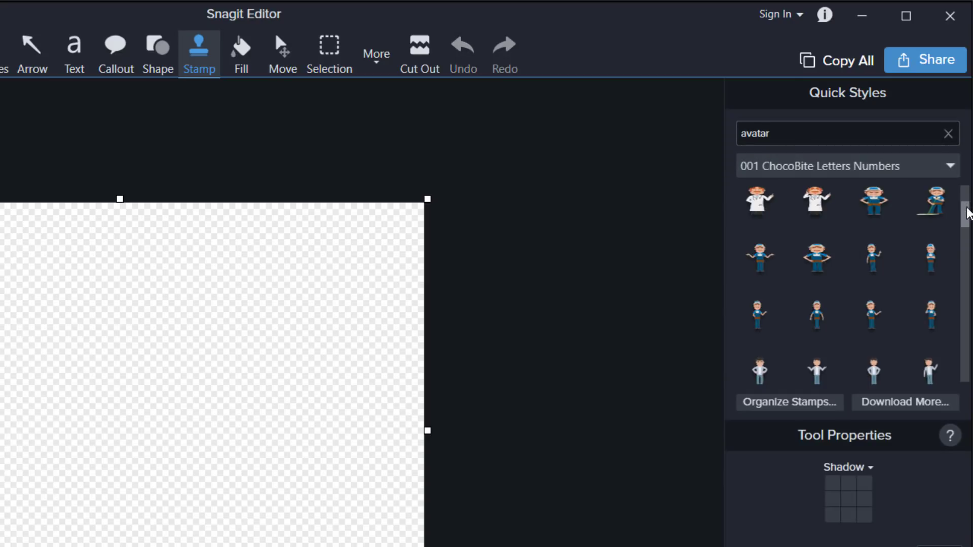
scroll("down", 3)
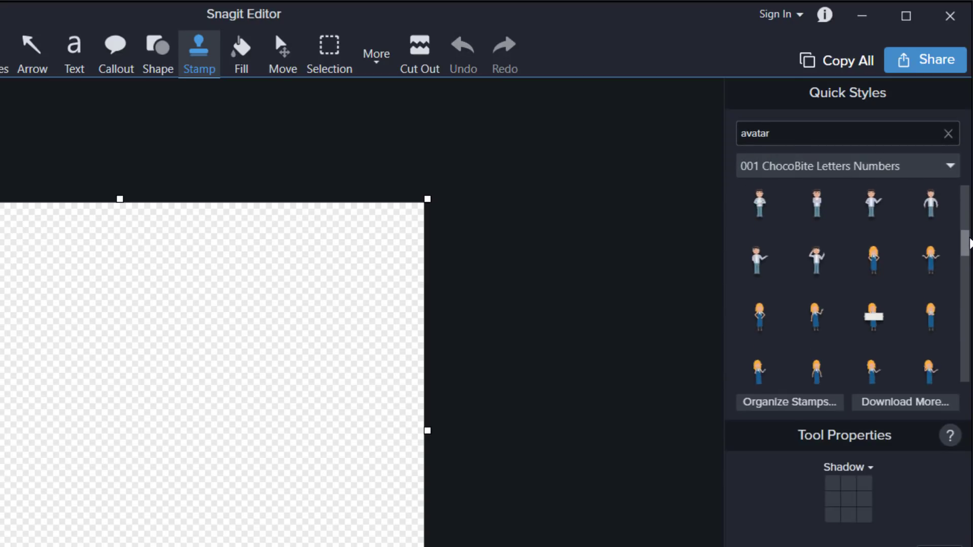
scroll("down", 3)
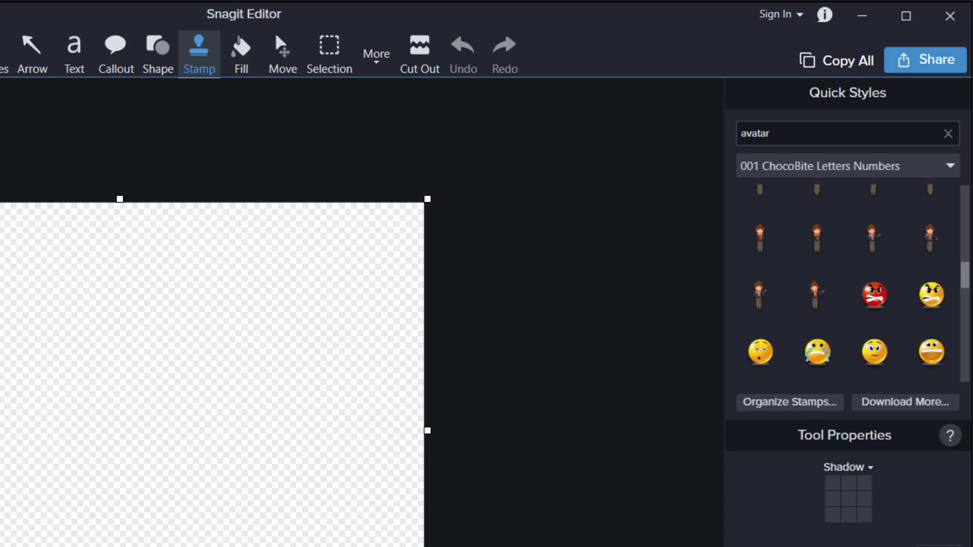
scroll("down", 3)
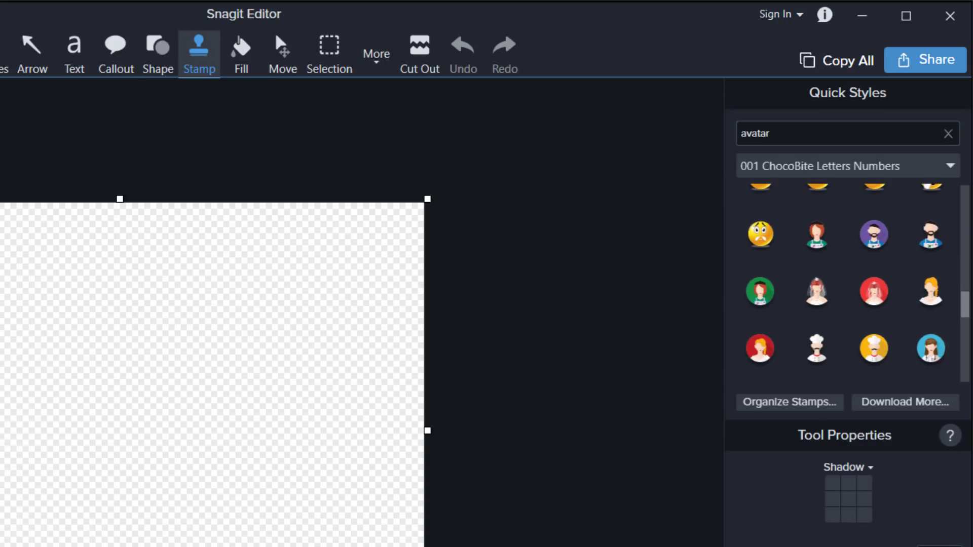
scroll("down", 3)
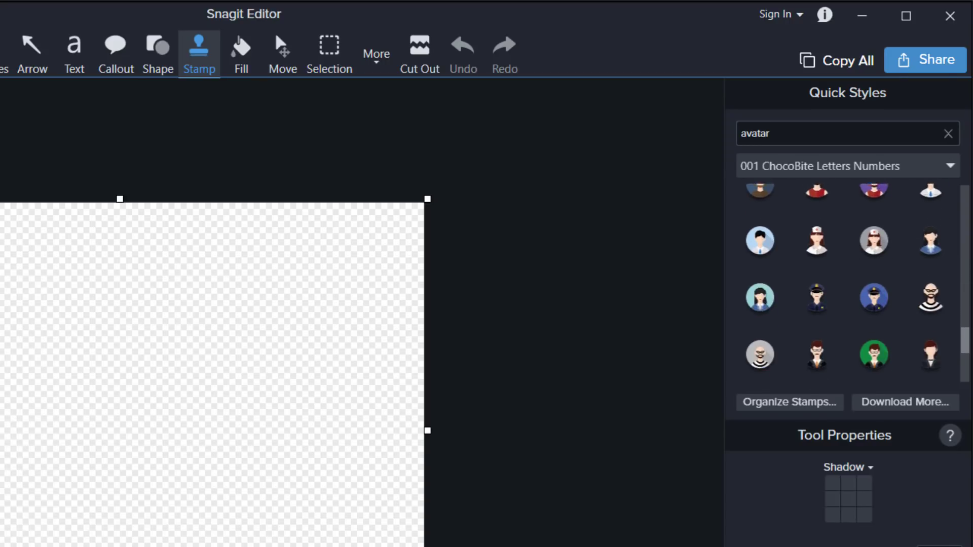
scroll("down", 3)
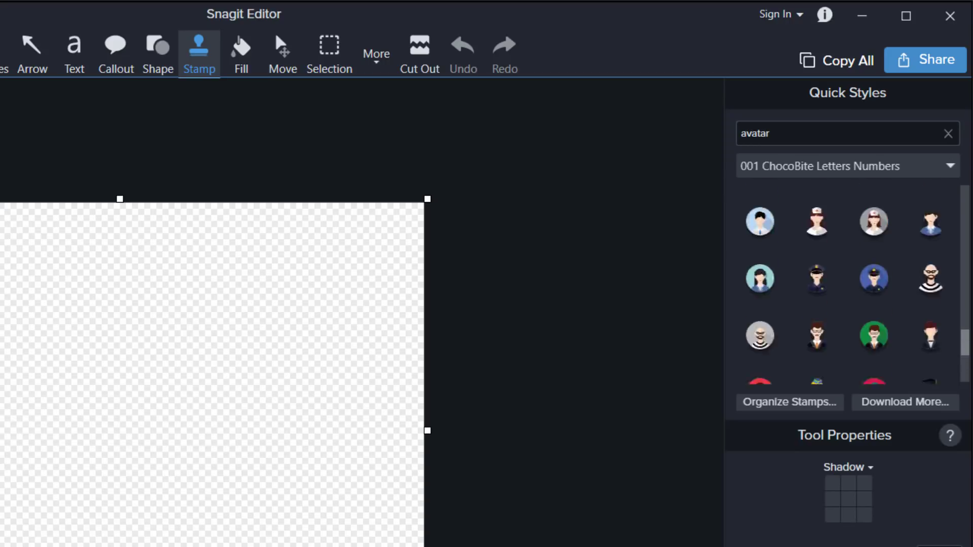
scroll("down", 3)
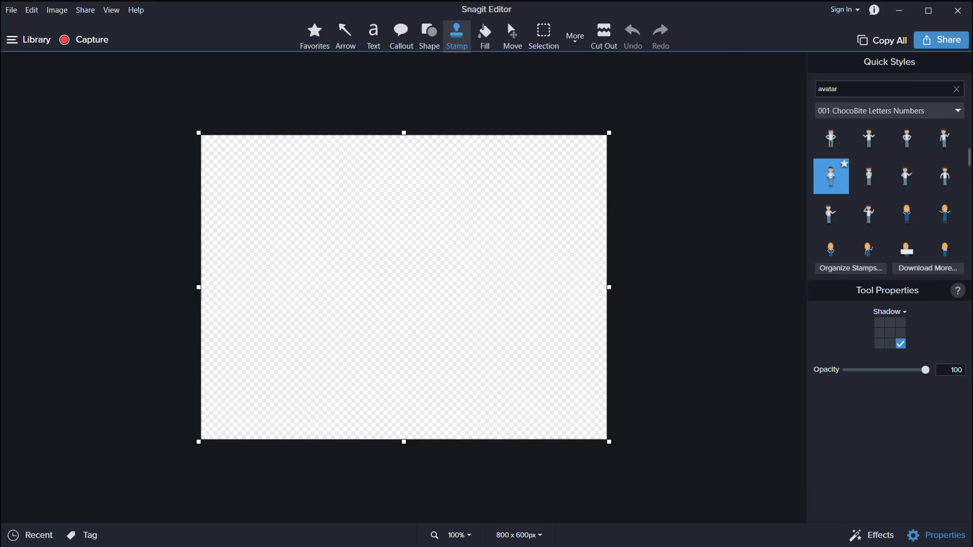
Step: Place the woman-on-the-phone avatar stamp on the canvas and flip it horizontally
scroll("down", 3)
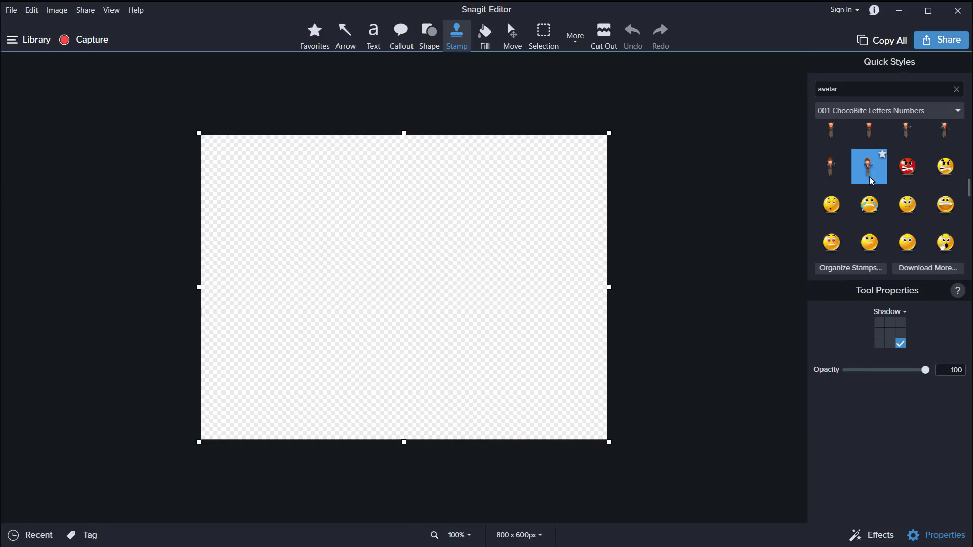
left_click(868, 166)
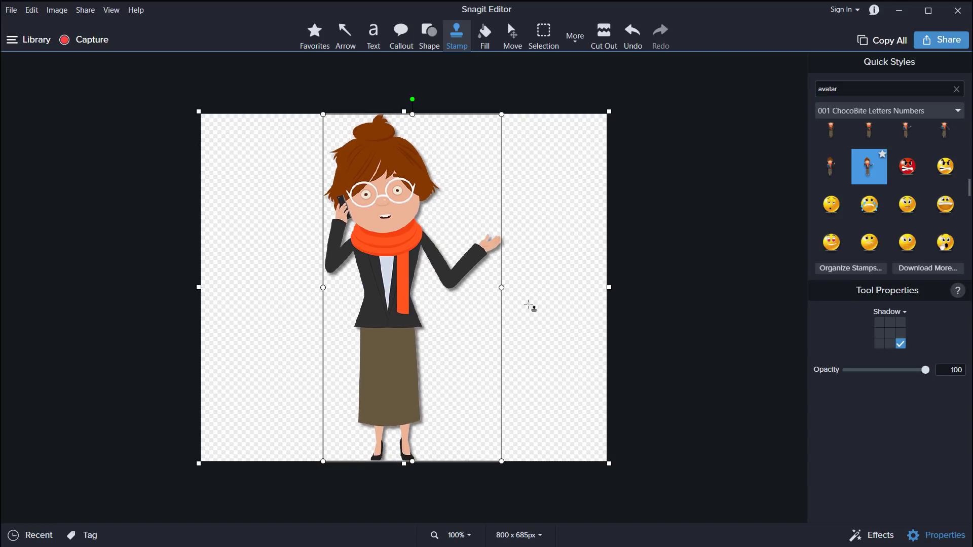
left_click(900, 343)
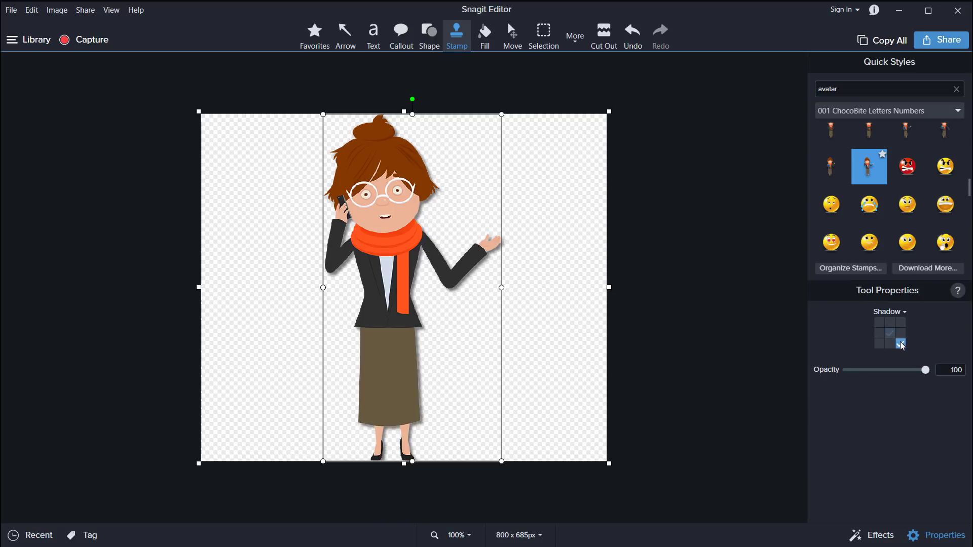
left_click(900, 344)
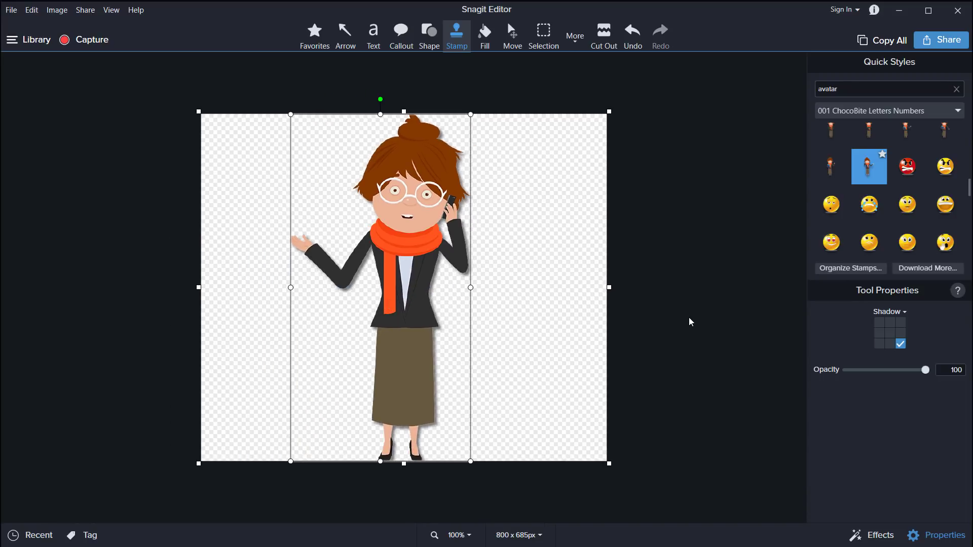
Step: Open the Effects panel and deselect the woman stamp on the canvas
left_click(878, 535)
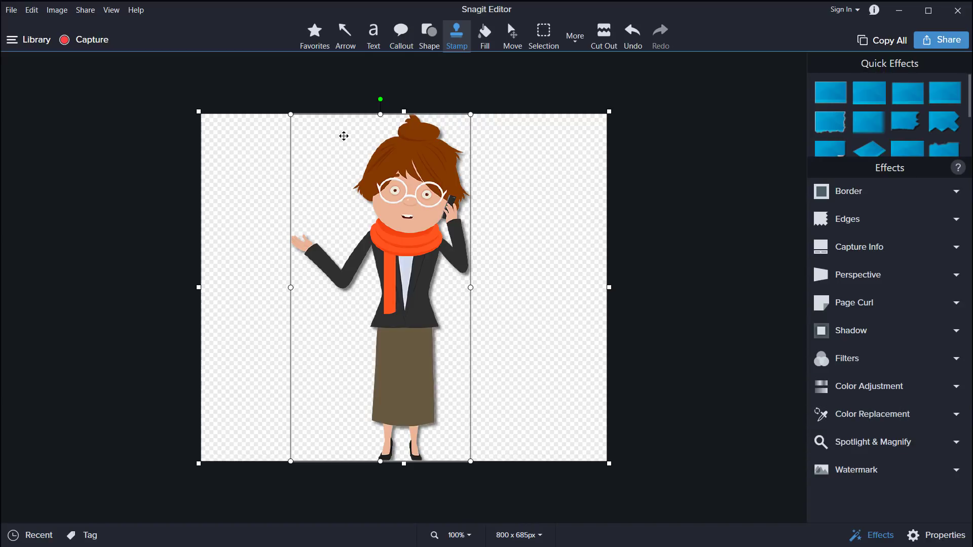
mouse_move(411, 196)
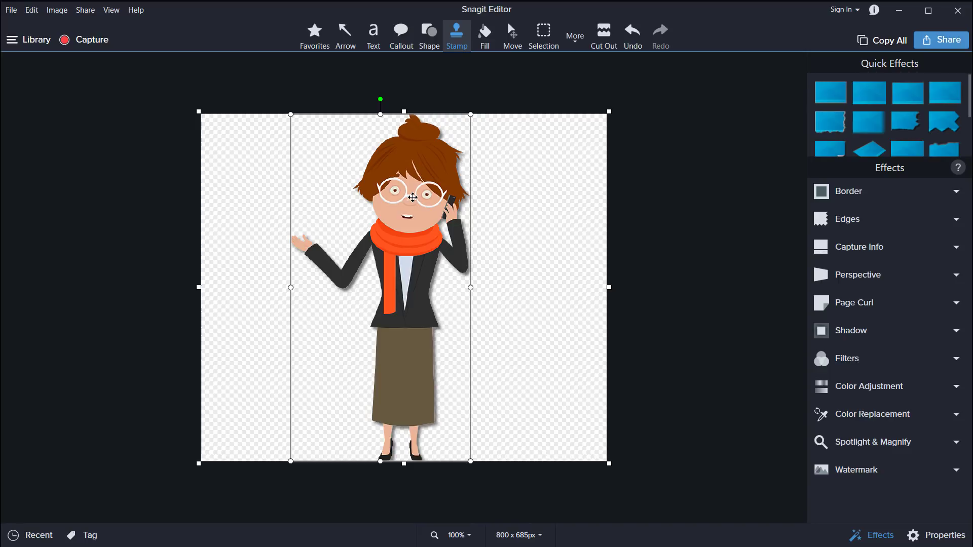
mouse_move(419, 223)
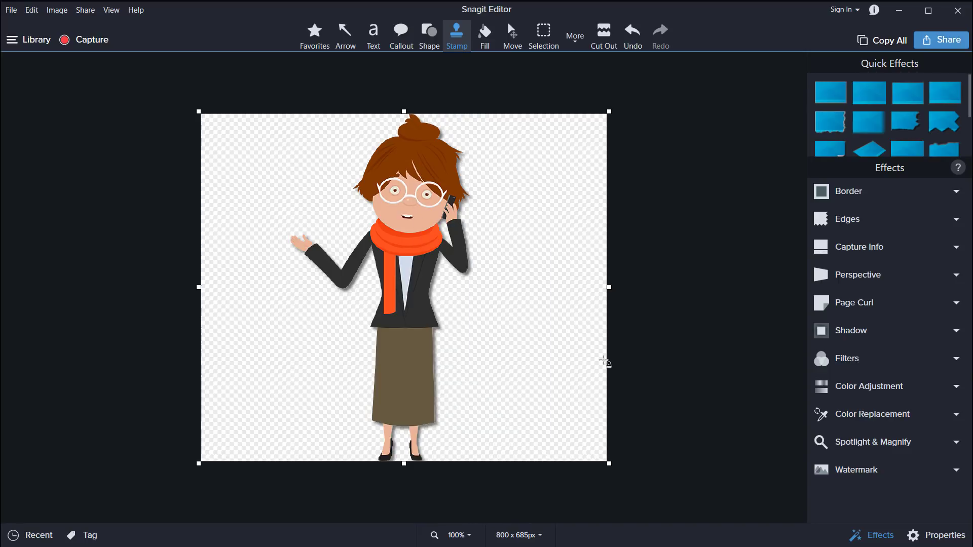
left_click(869, 386)
type("fu")
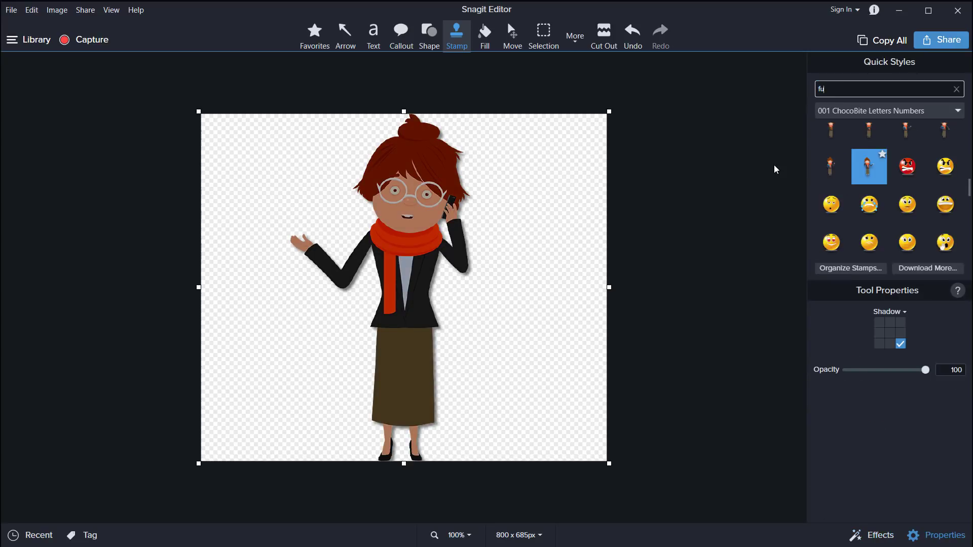
Step: Search stamps for 'fun', place the pink COOL! stamp over the woman, then clear the search
type("n")
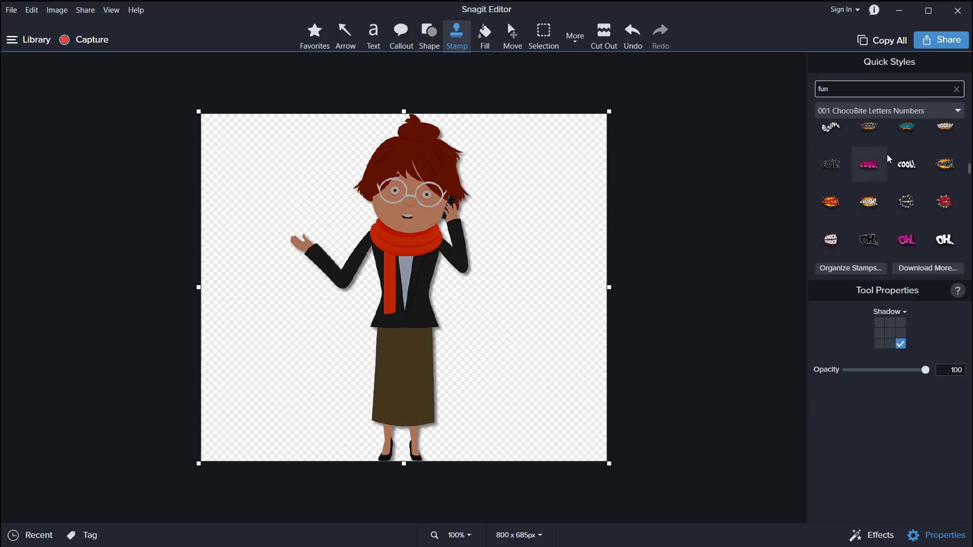
left_click(868, 164)
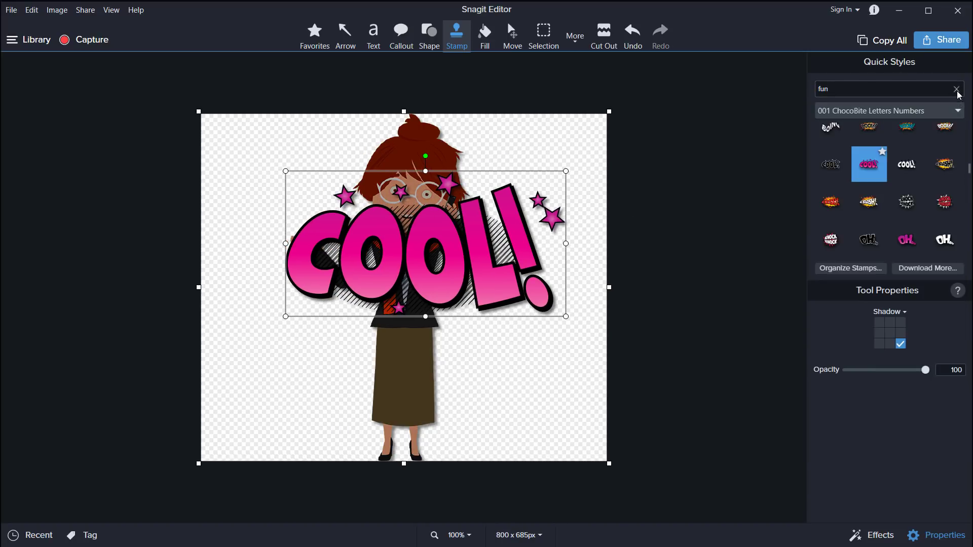
left_click(954, 88)
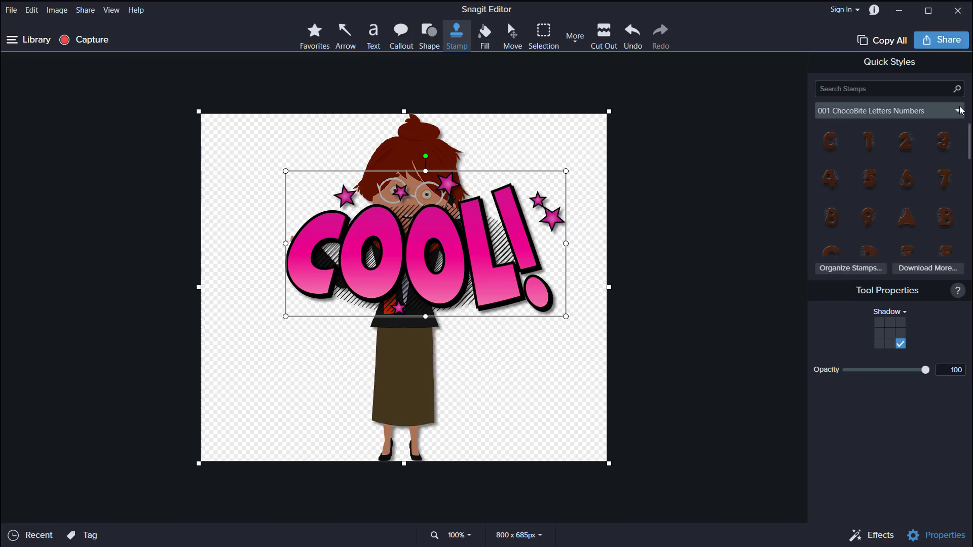
Step: Choose the 000 SuperStamps v6 Introduction category and select its category overview stamp
left_click(957, 111)
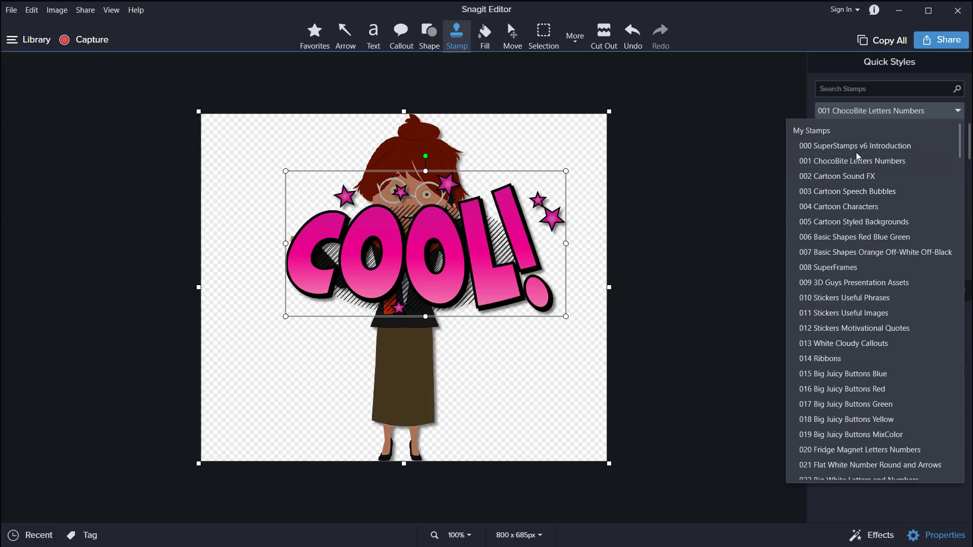
left_click(854, 146)
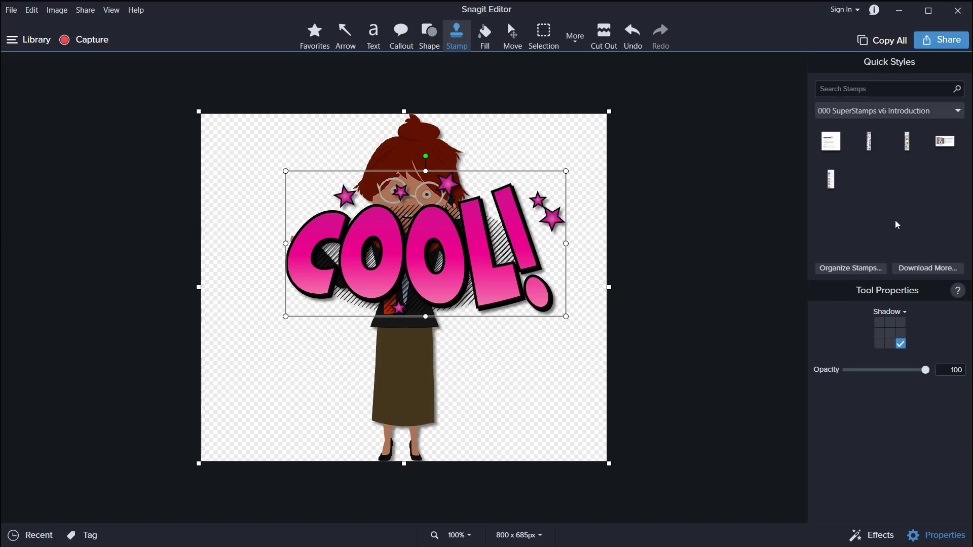
mouse_move(906, 172)
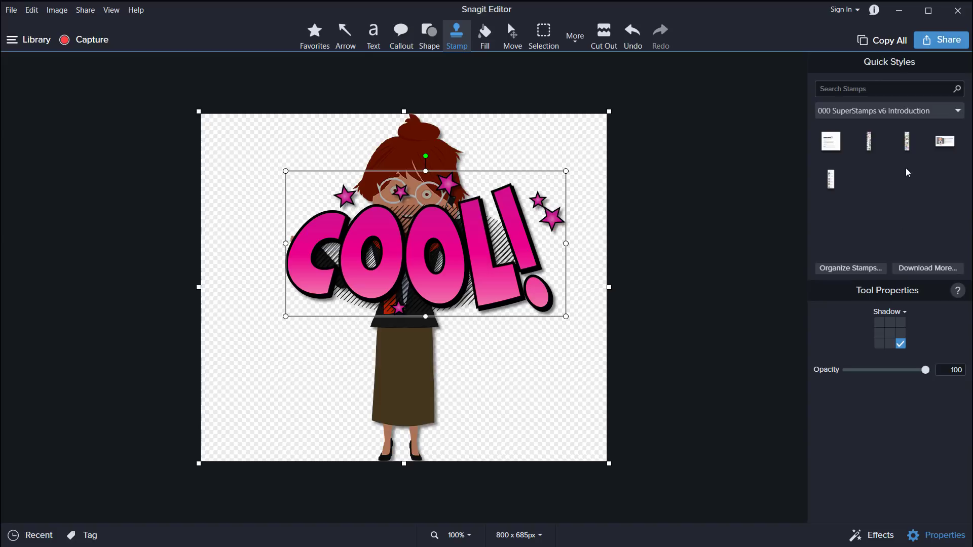
left_click(957, 111)
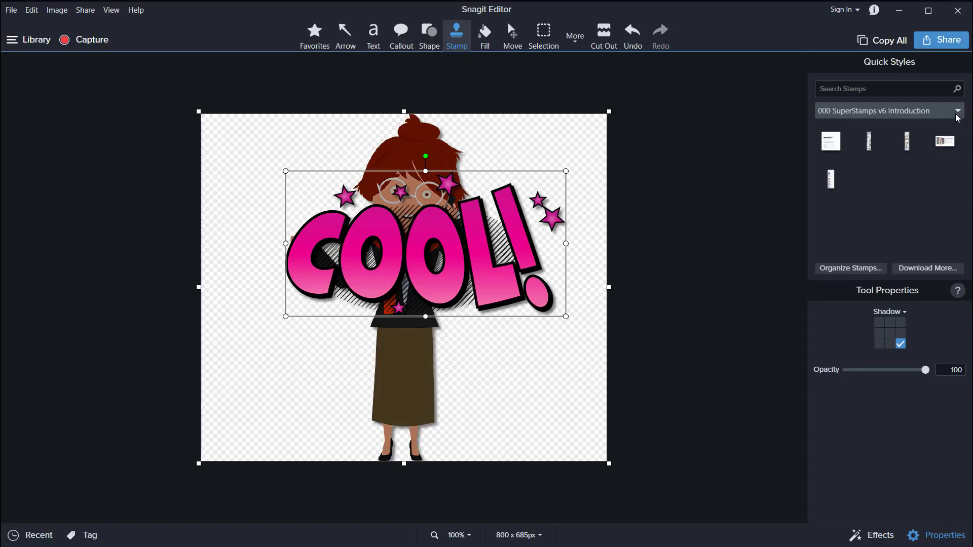
mouse_move(830, 141)
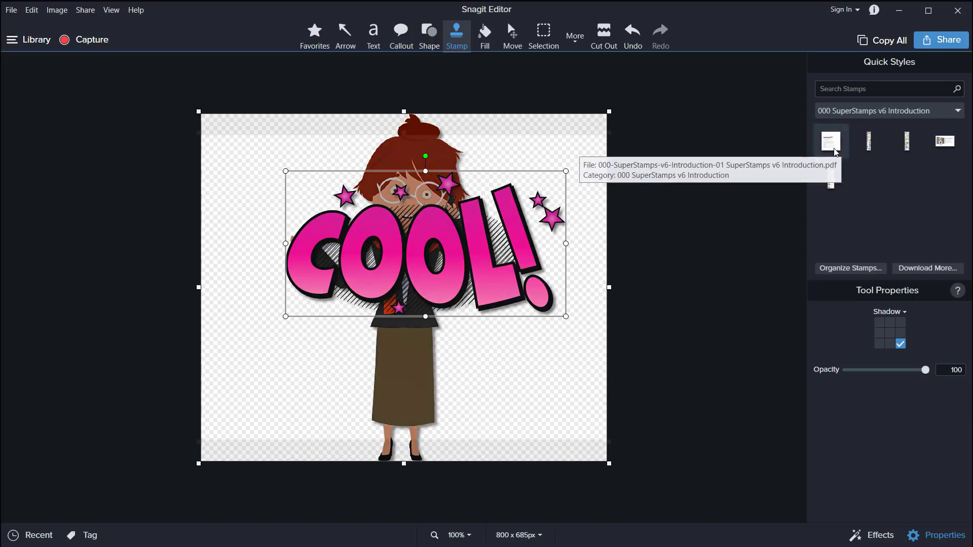
left_click(830, 140)
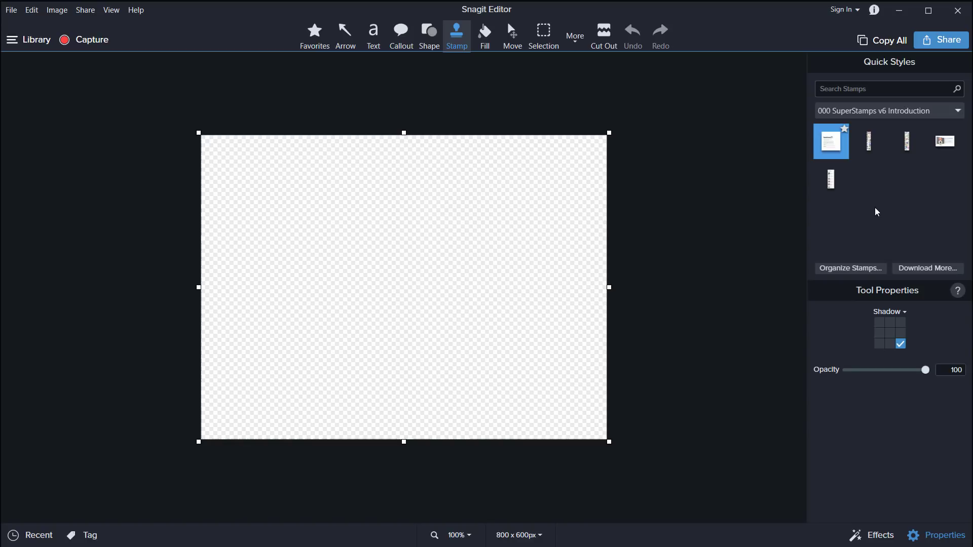
Step: Place the Category Overview stamp on the canvas, enlarging the image to 1238×5398
left_click(906, 141)
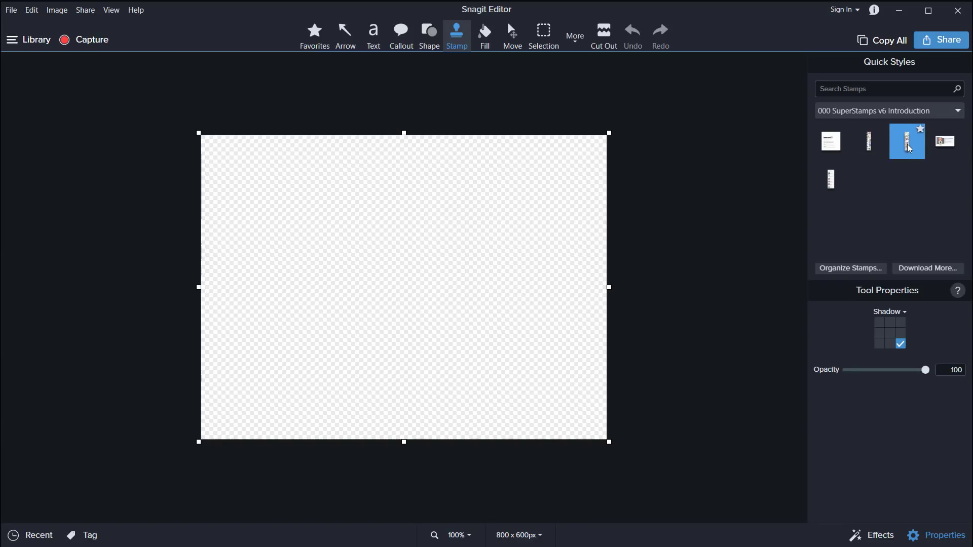
mouse_move(401, 249)
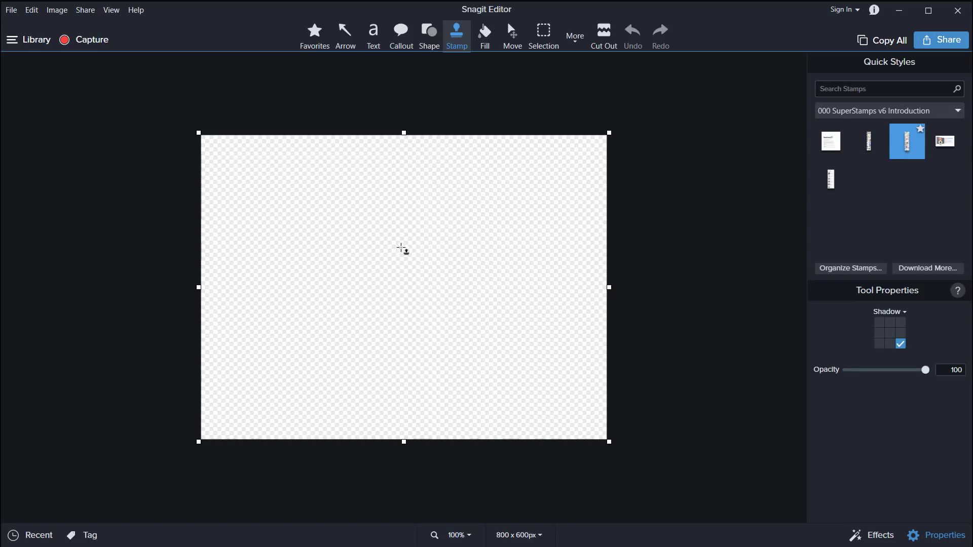
mouse_move(406, 260)
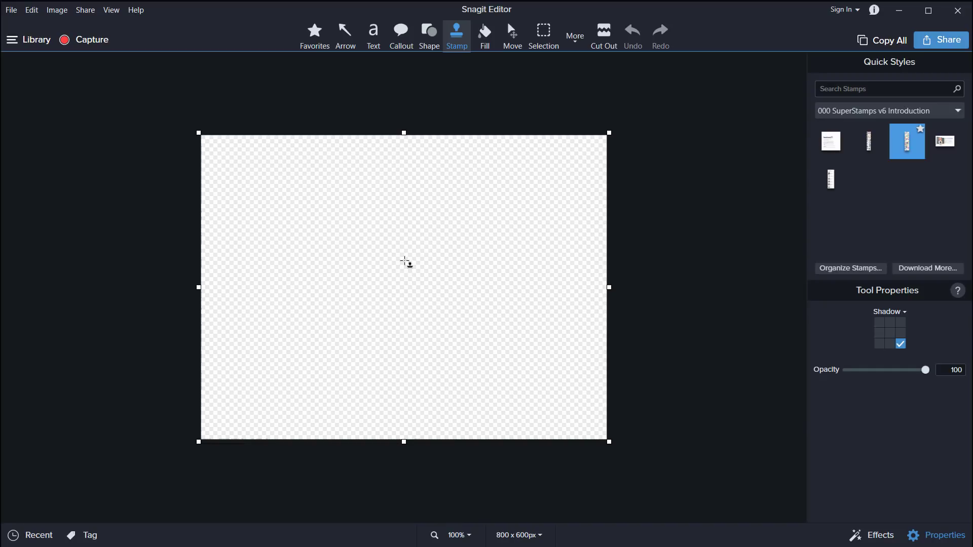
left_click(907, 141)
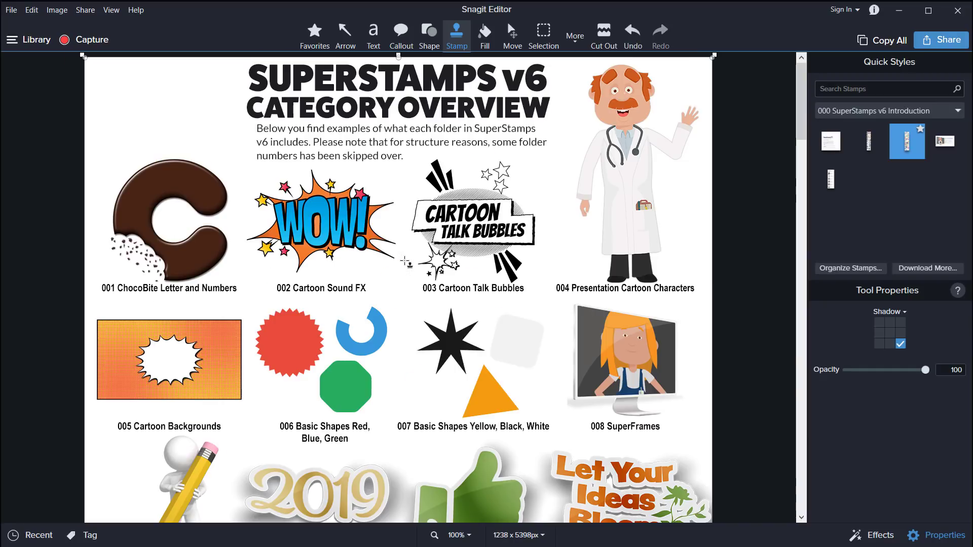
mouse_move(406, 262)
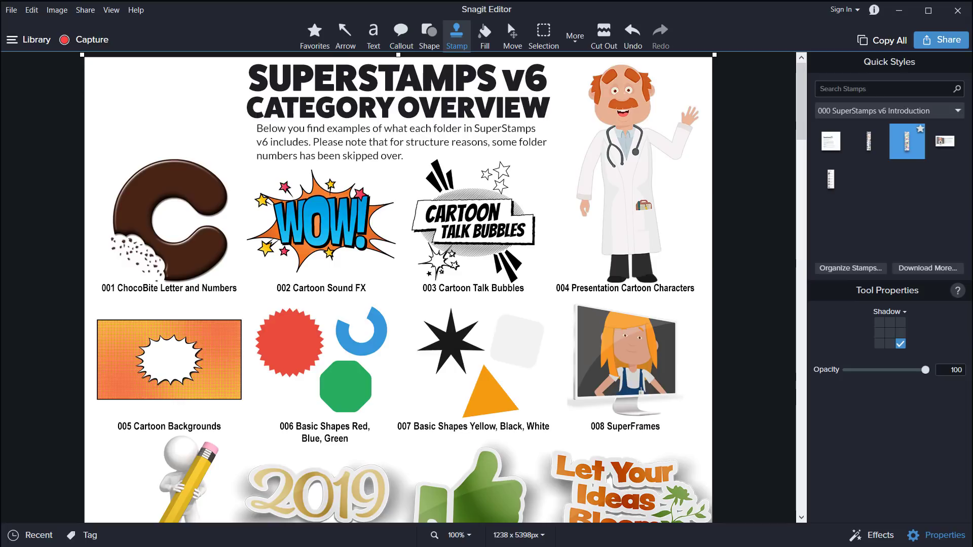
mouse_move(790, 204)
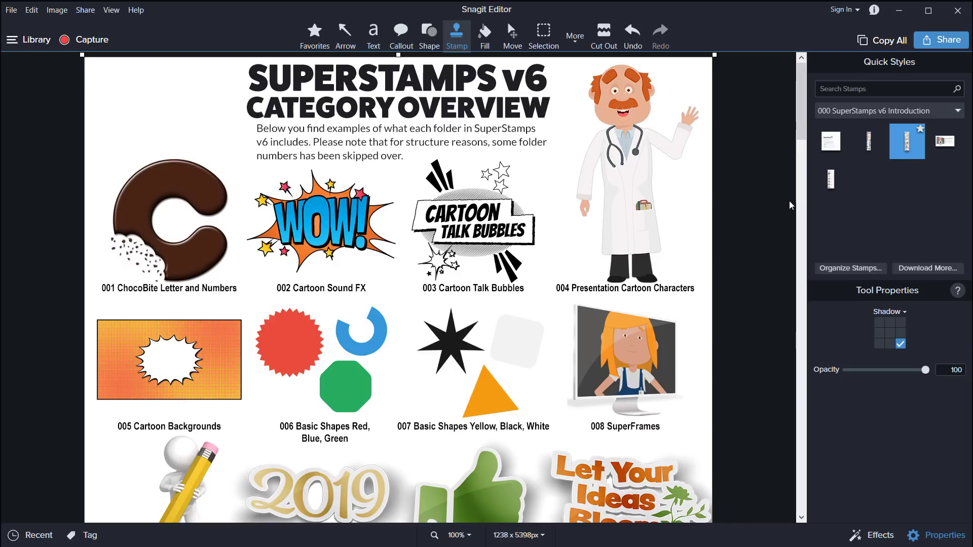
scroll("down", 3)
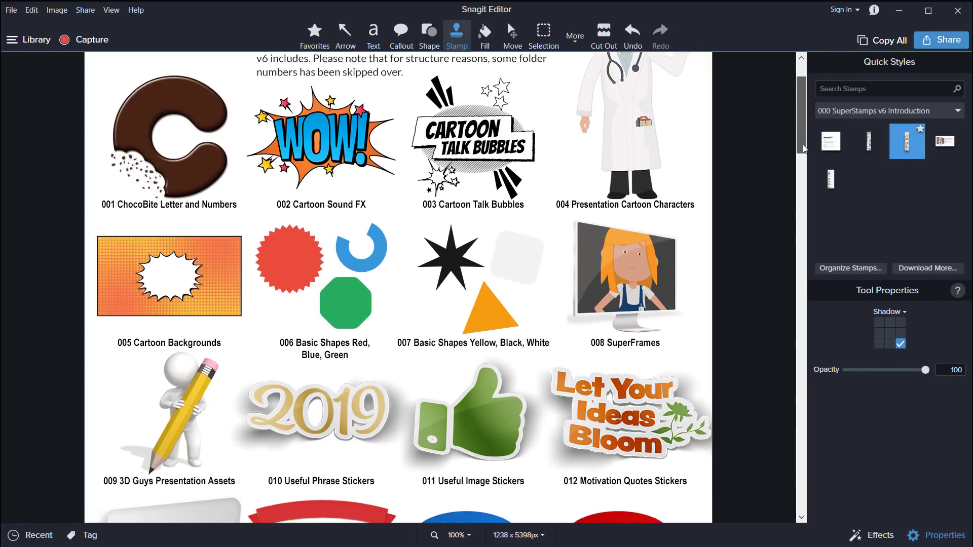
scroll("down", 3)
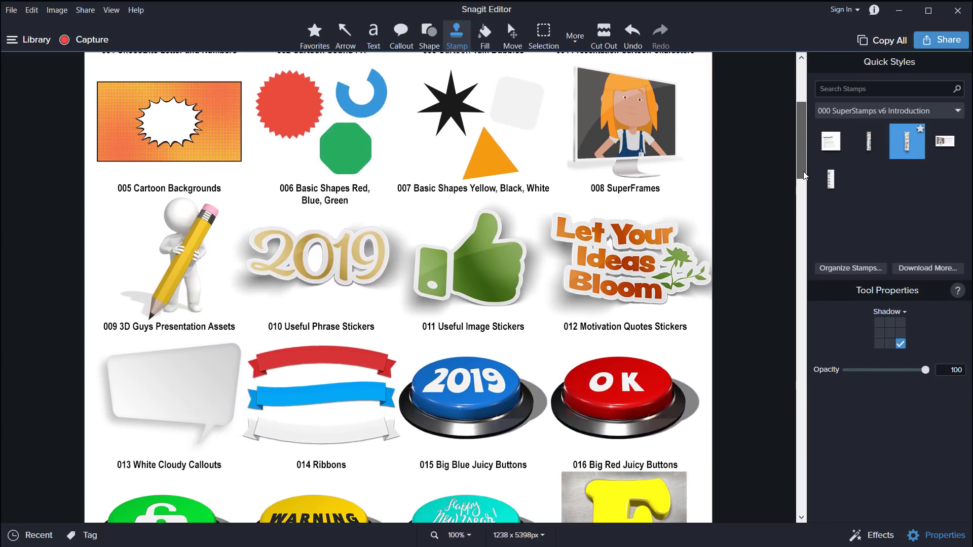
scroll("down", 3)
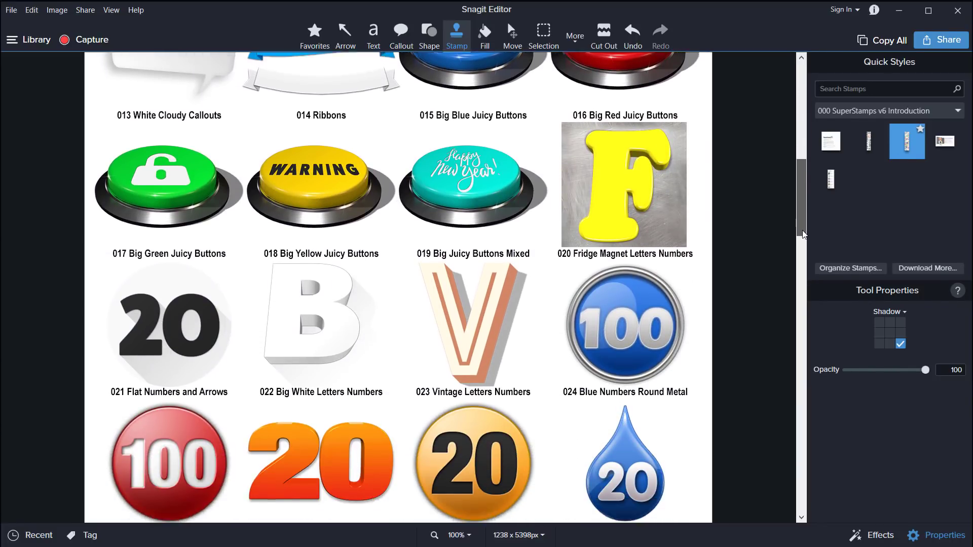
scroll("down", 3)
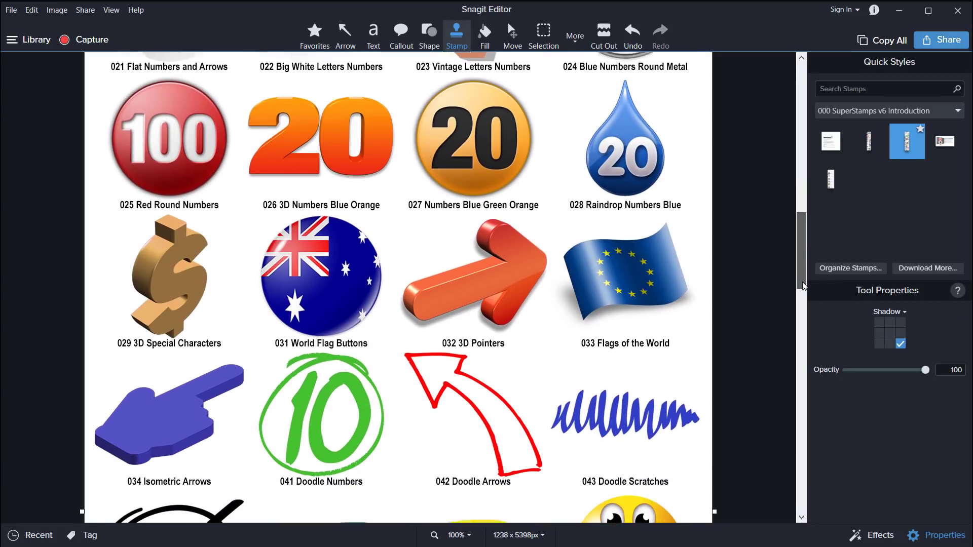
scroll("down", 3)
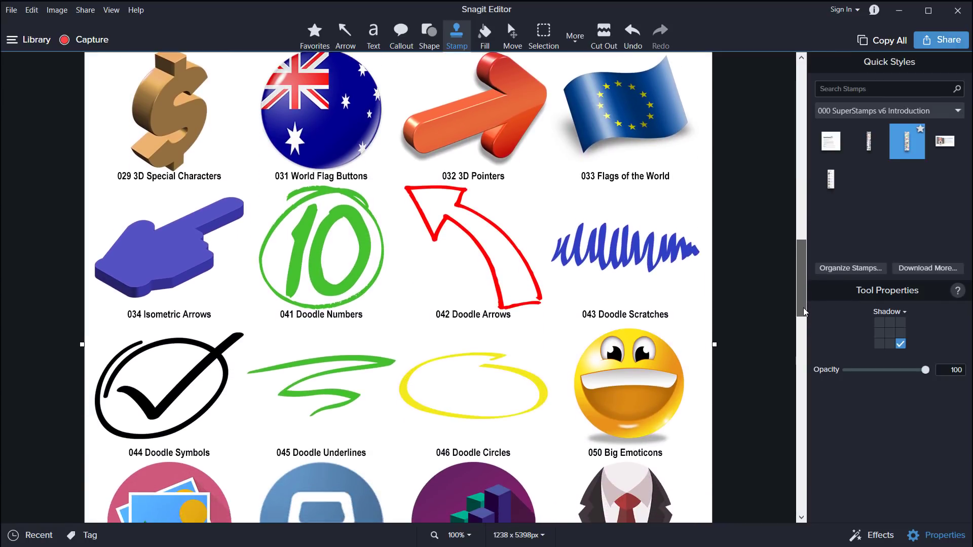
scroll("down", 3)
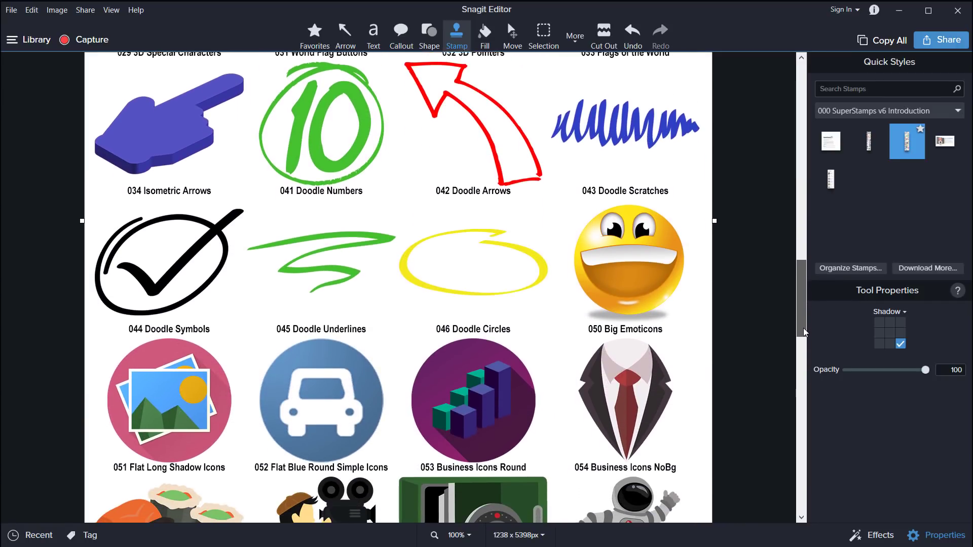
scroll("down", 3)
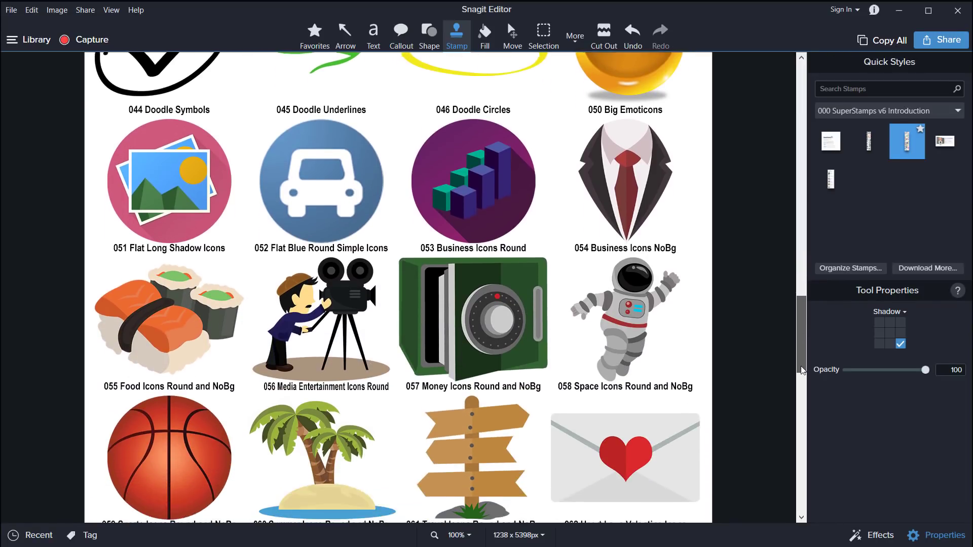
scroll("down", 3)
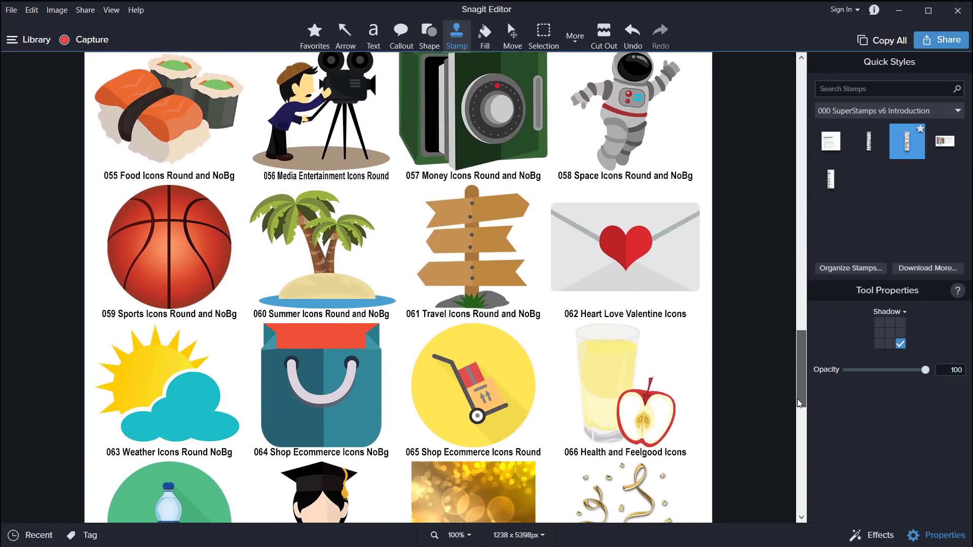
scroll("down", 3)
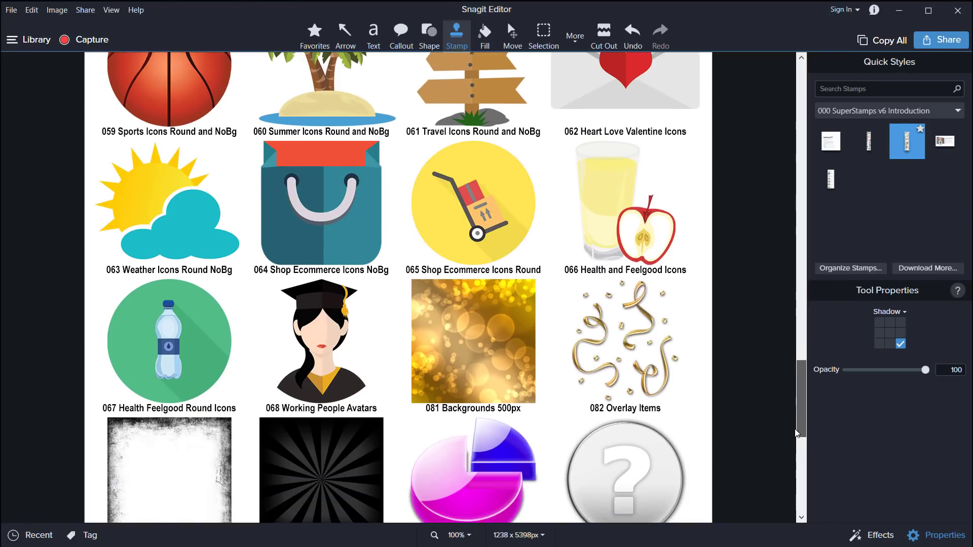
scroll("down", 3)
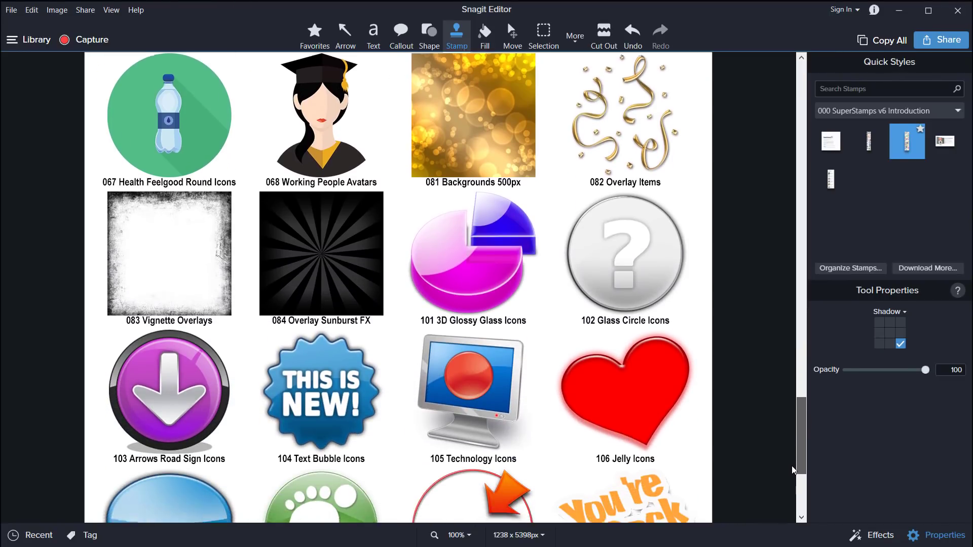
scroll("down", 3)
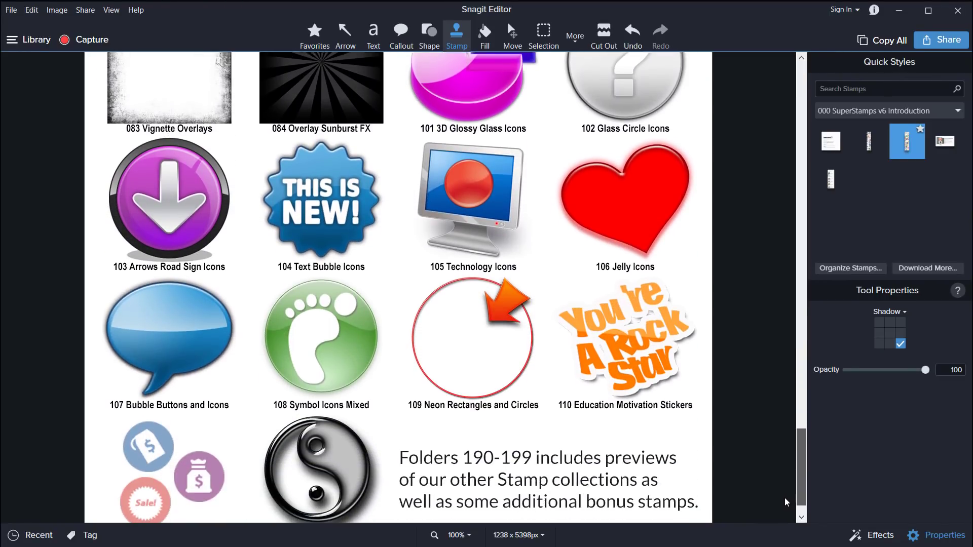
scroll("down", 3)
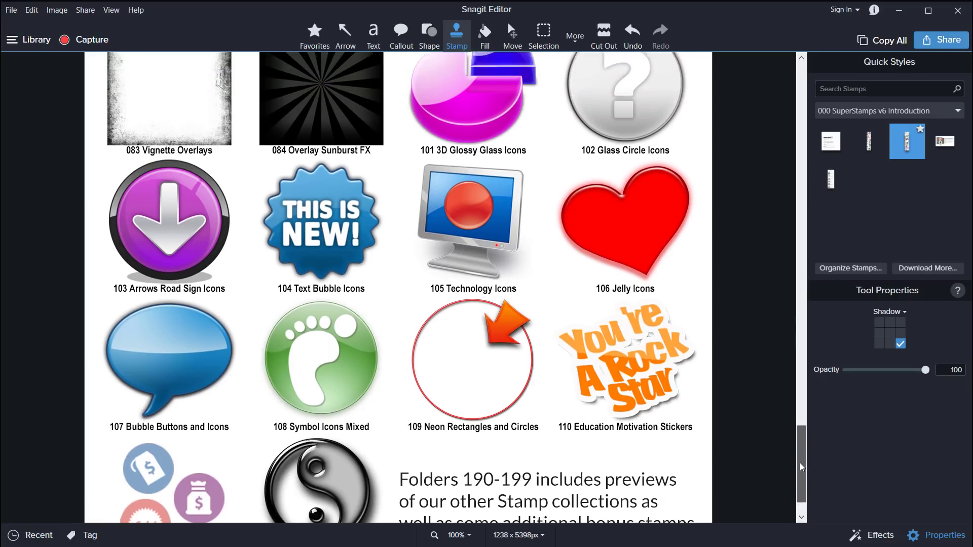
scroll("up", 3)
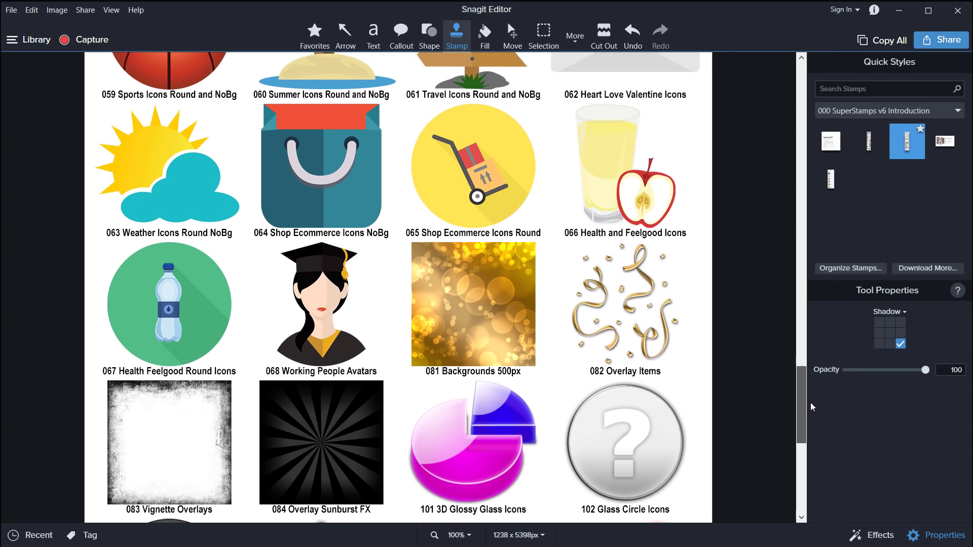
scroll("up", 3)
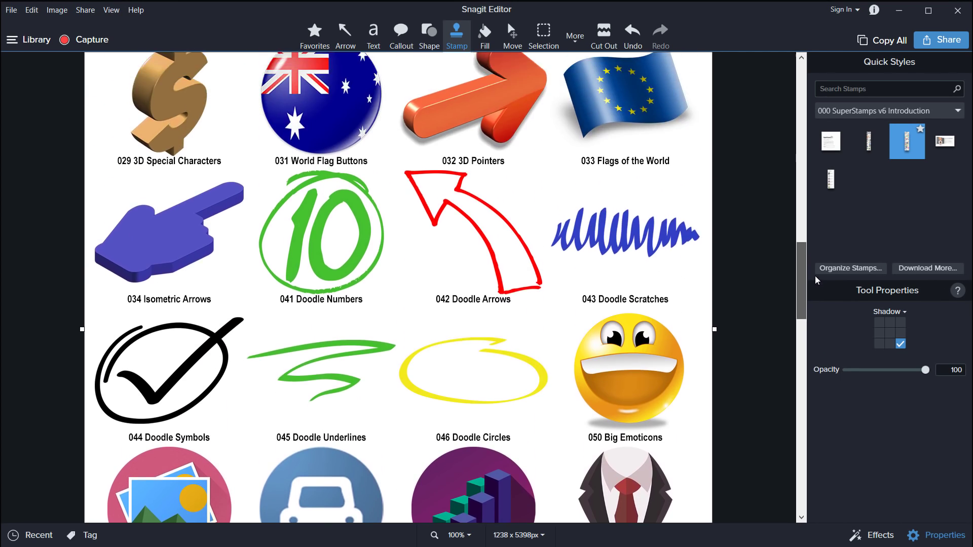
scroll("up", 3)
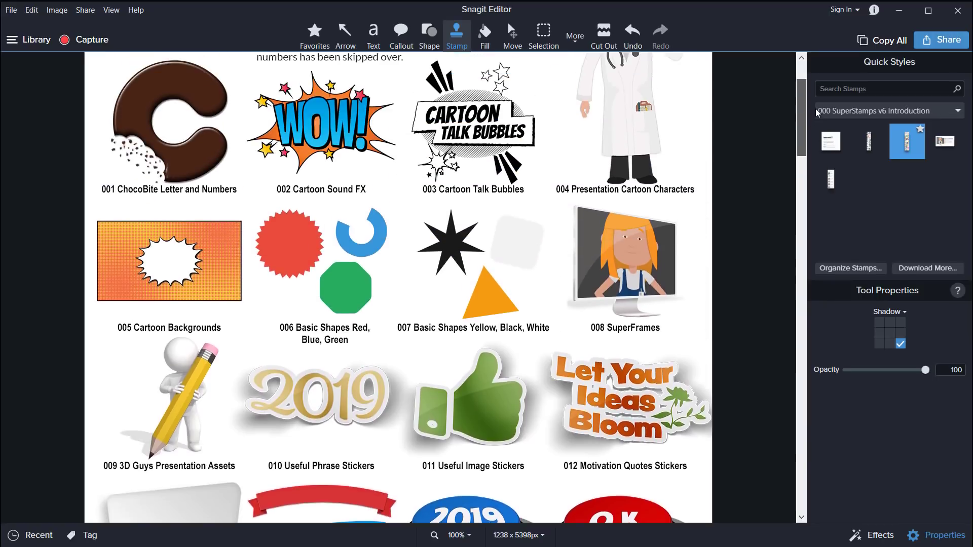
scroll("up", 3)
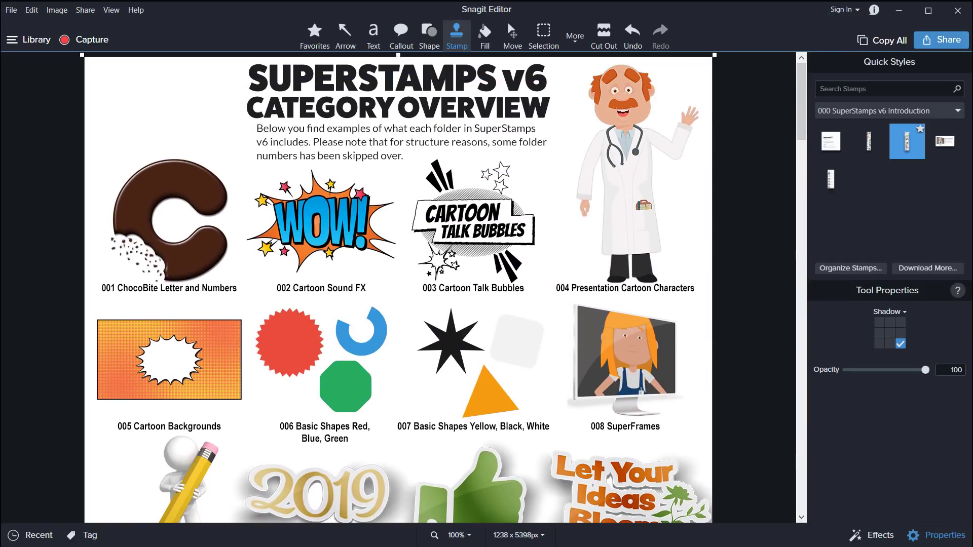